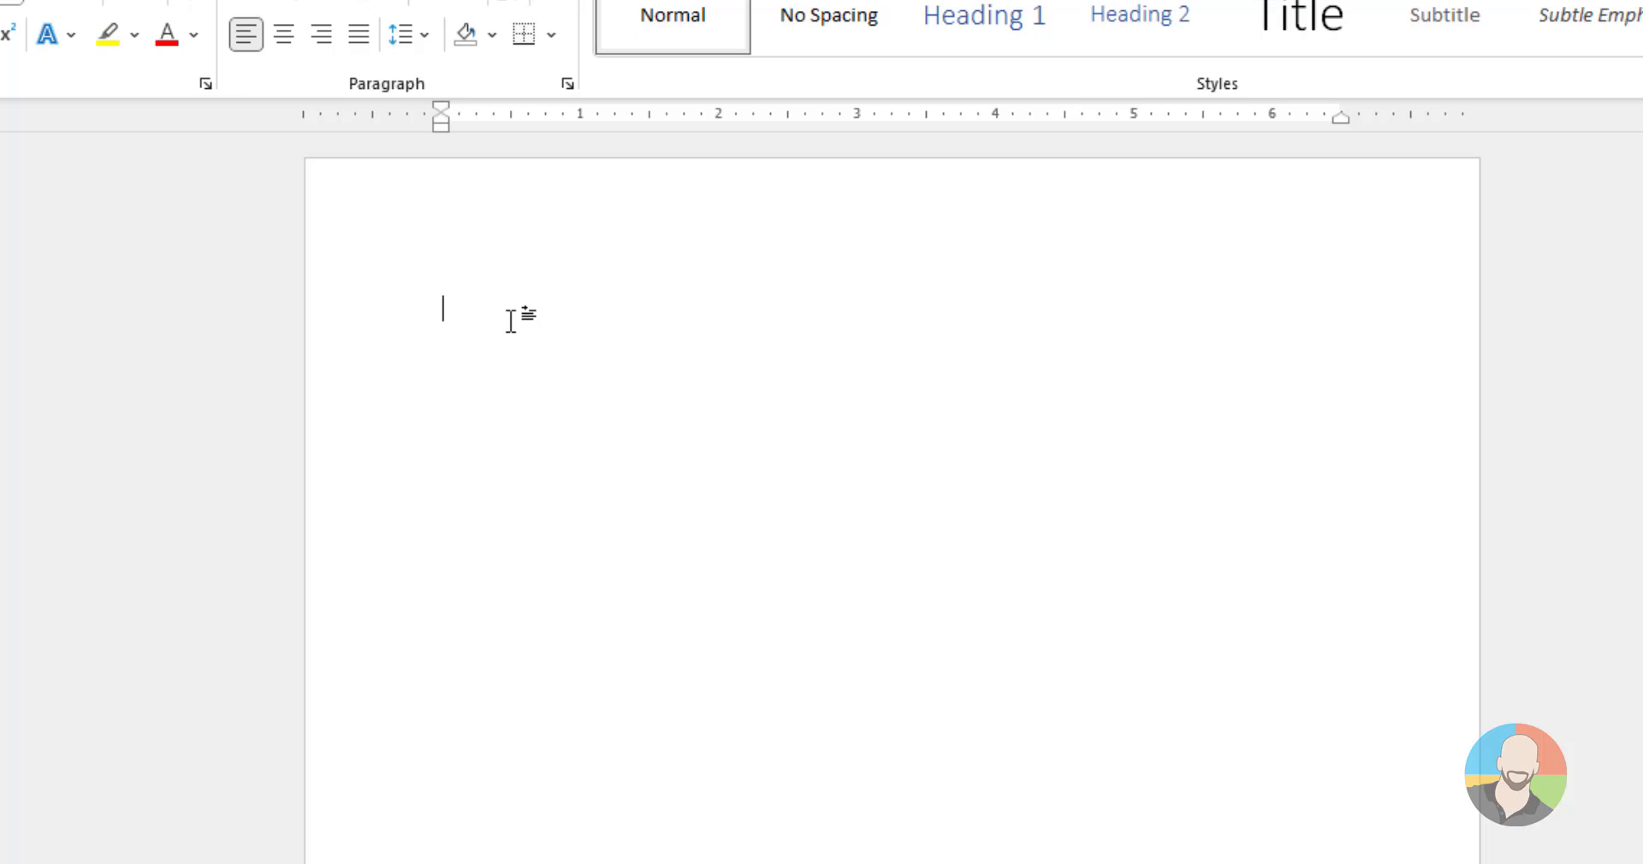
Type the Computer $799.99 and Ear Buds $59.99 entries
text(Computer)
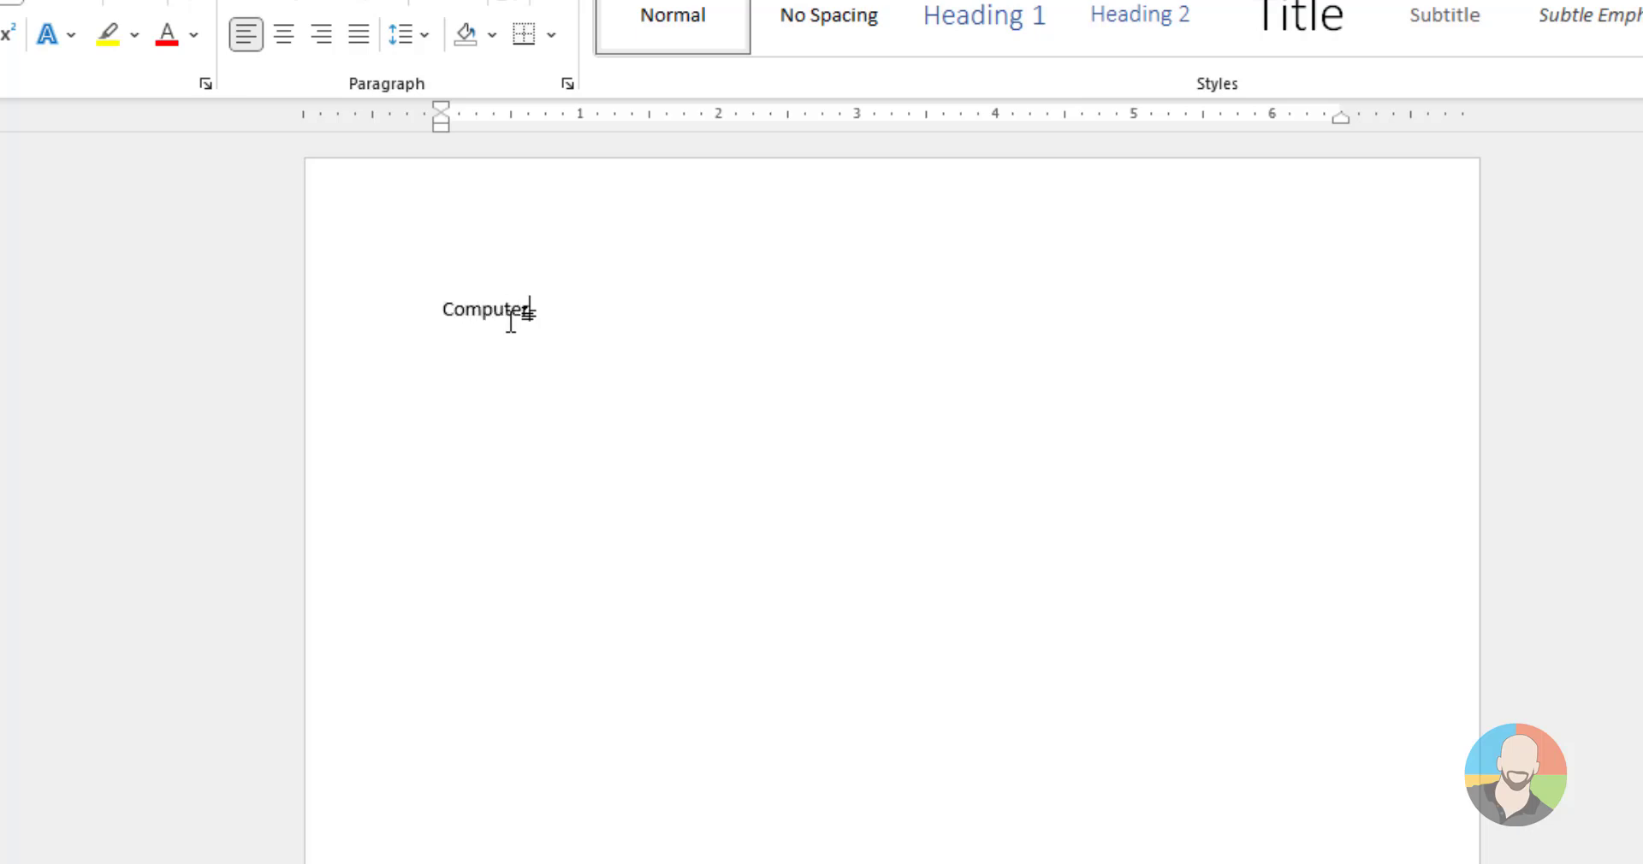
text($7)
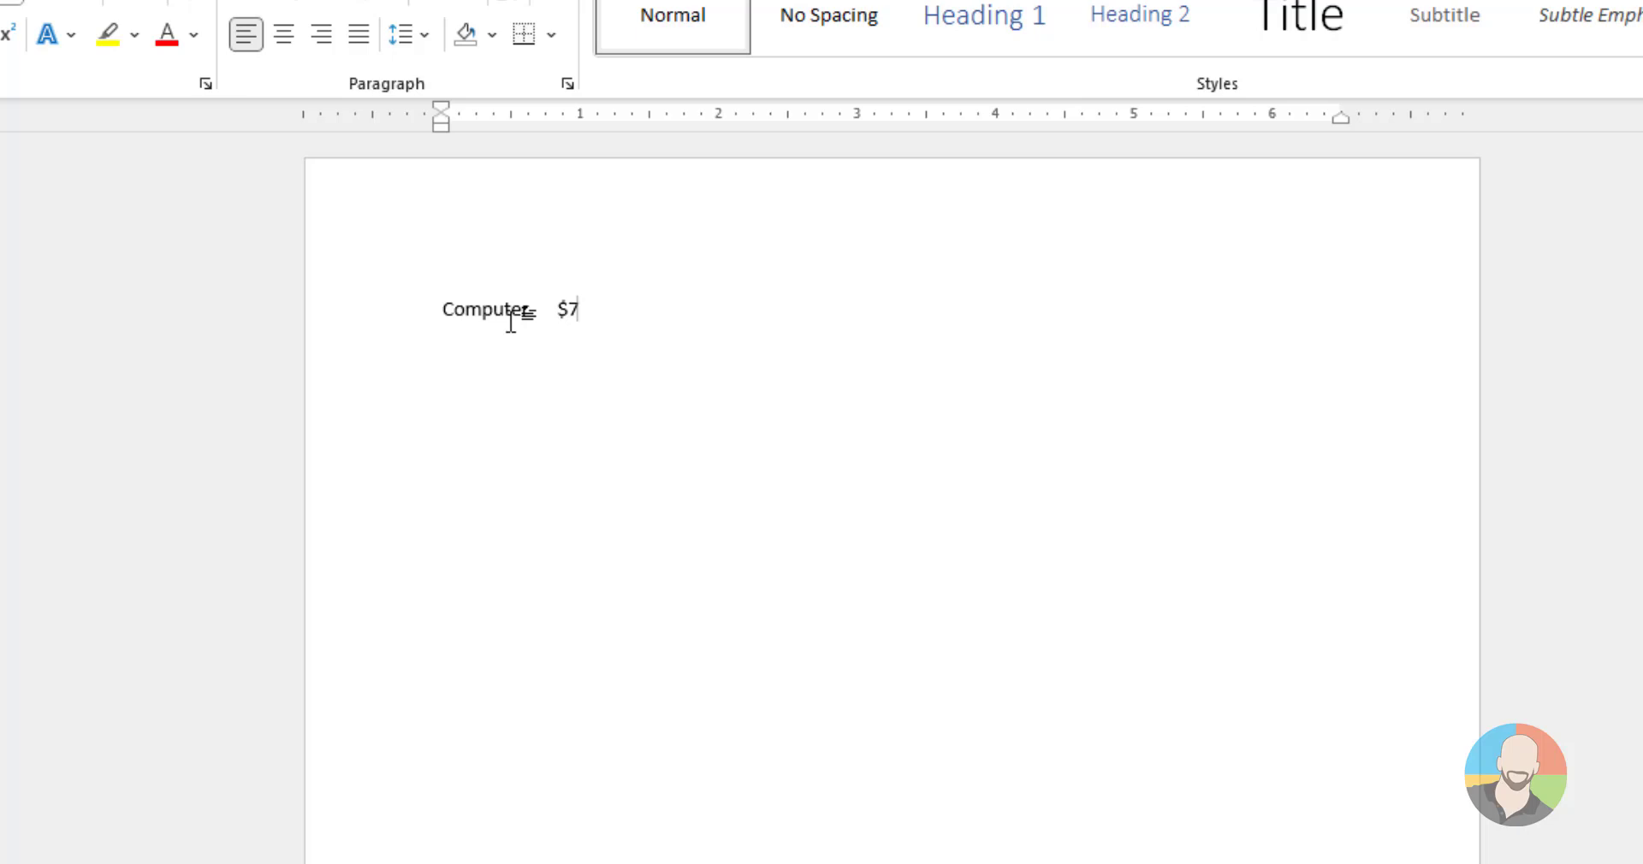
text(99.99)
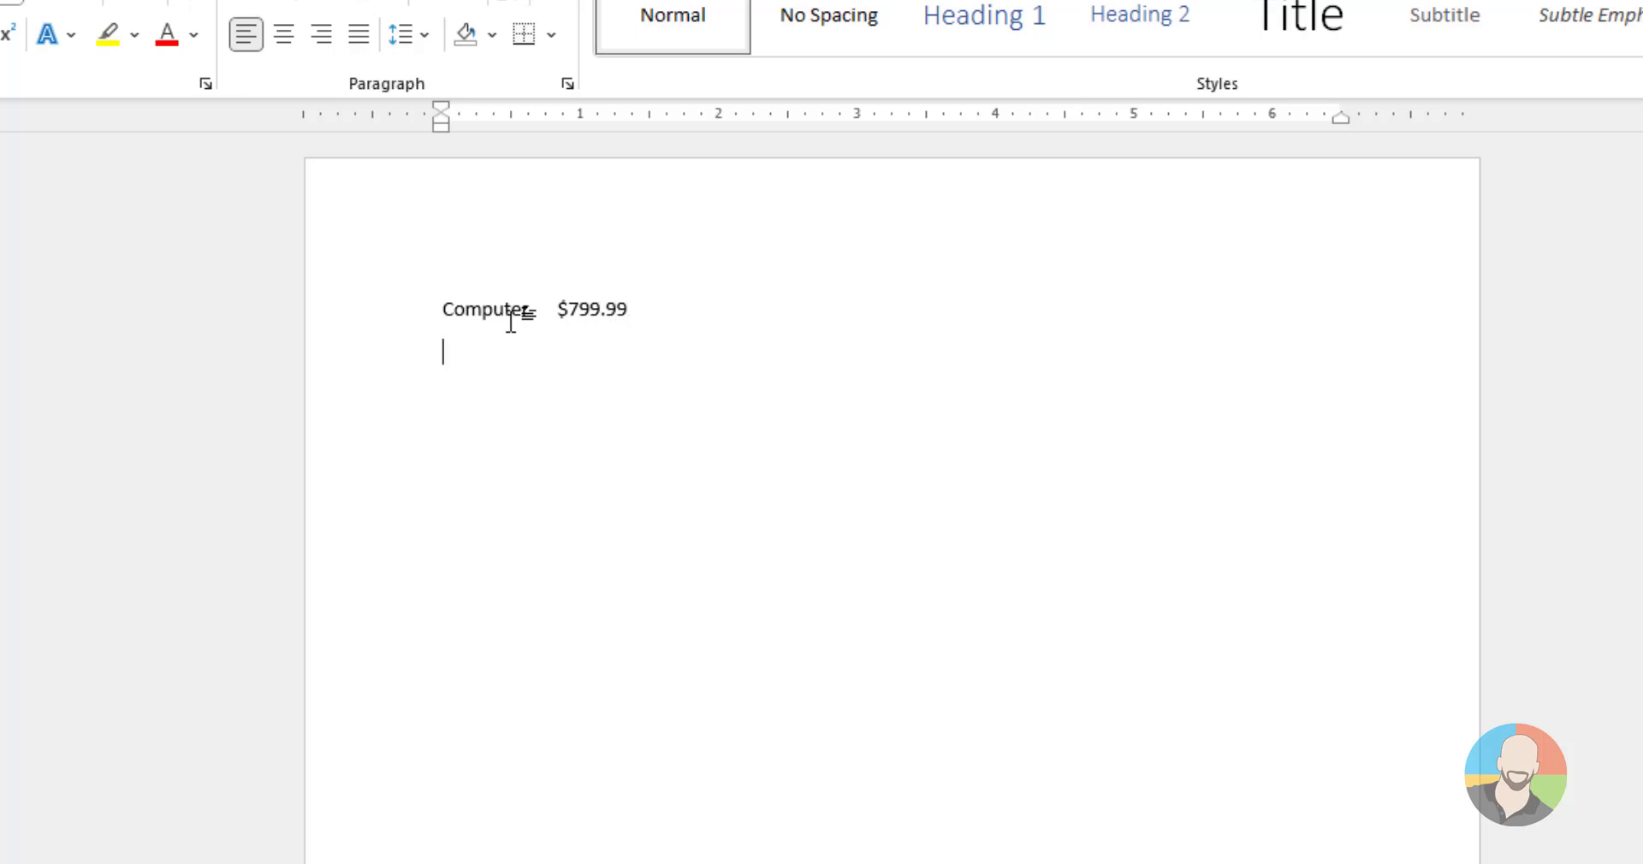
text(Ear Bu)
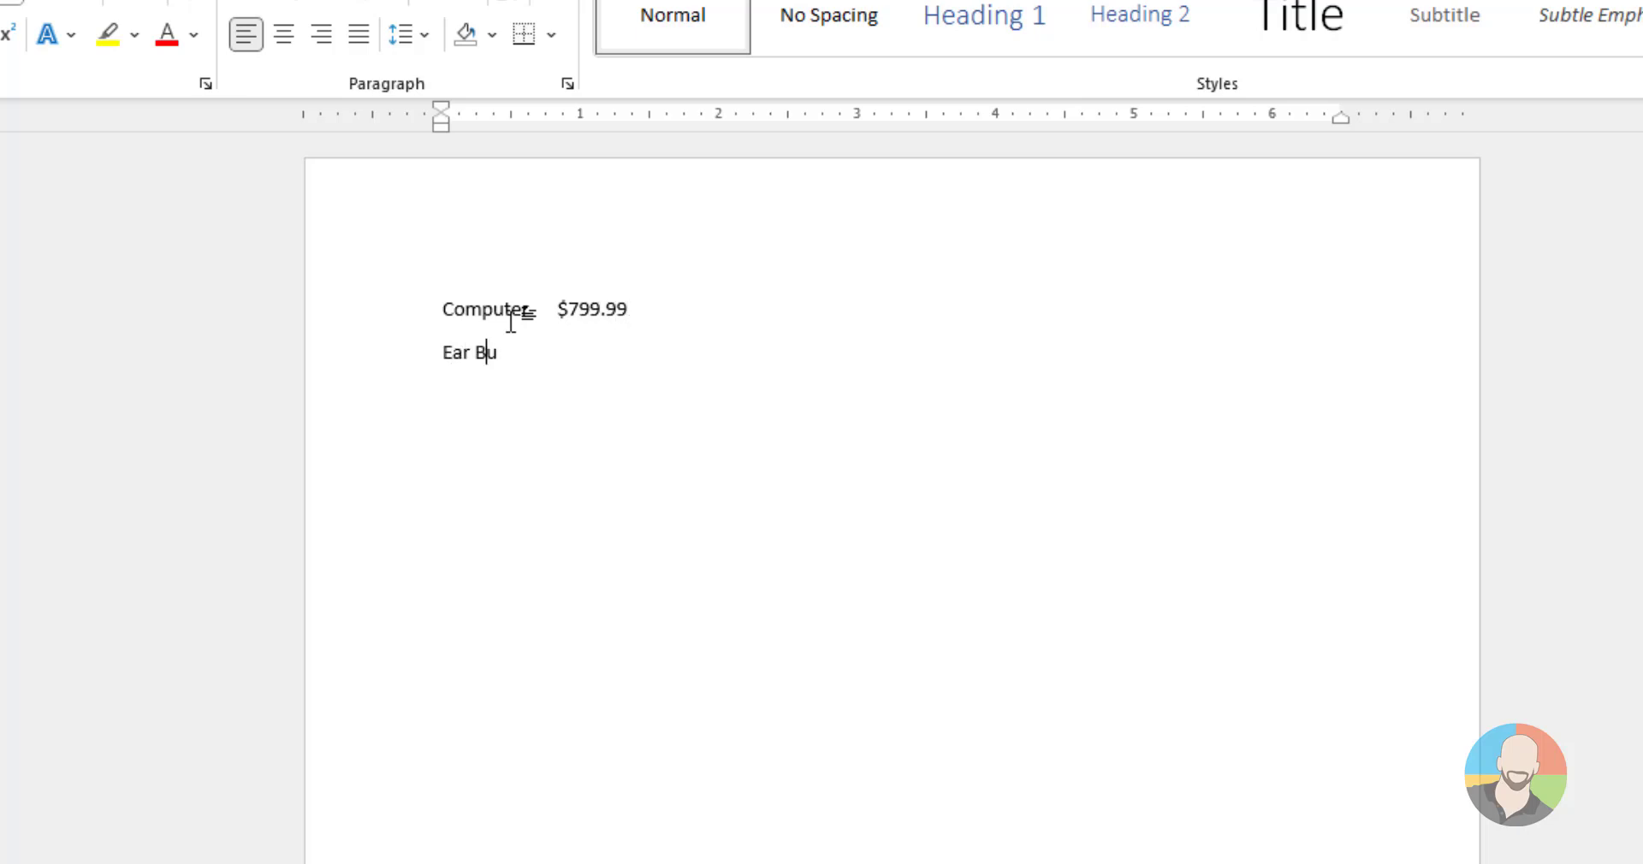
text(ds)
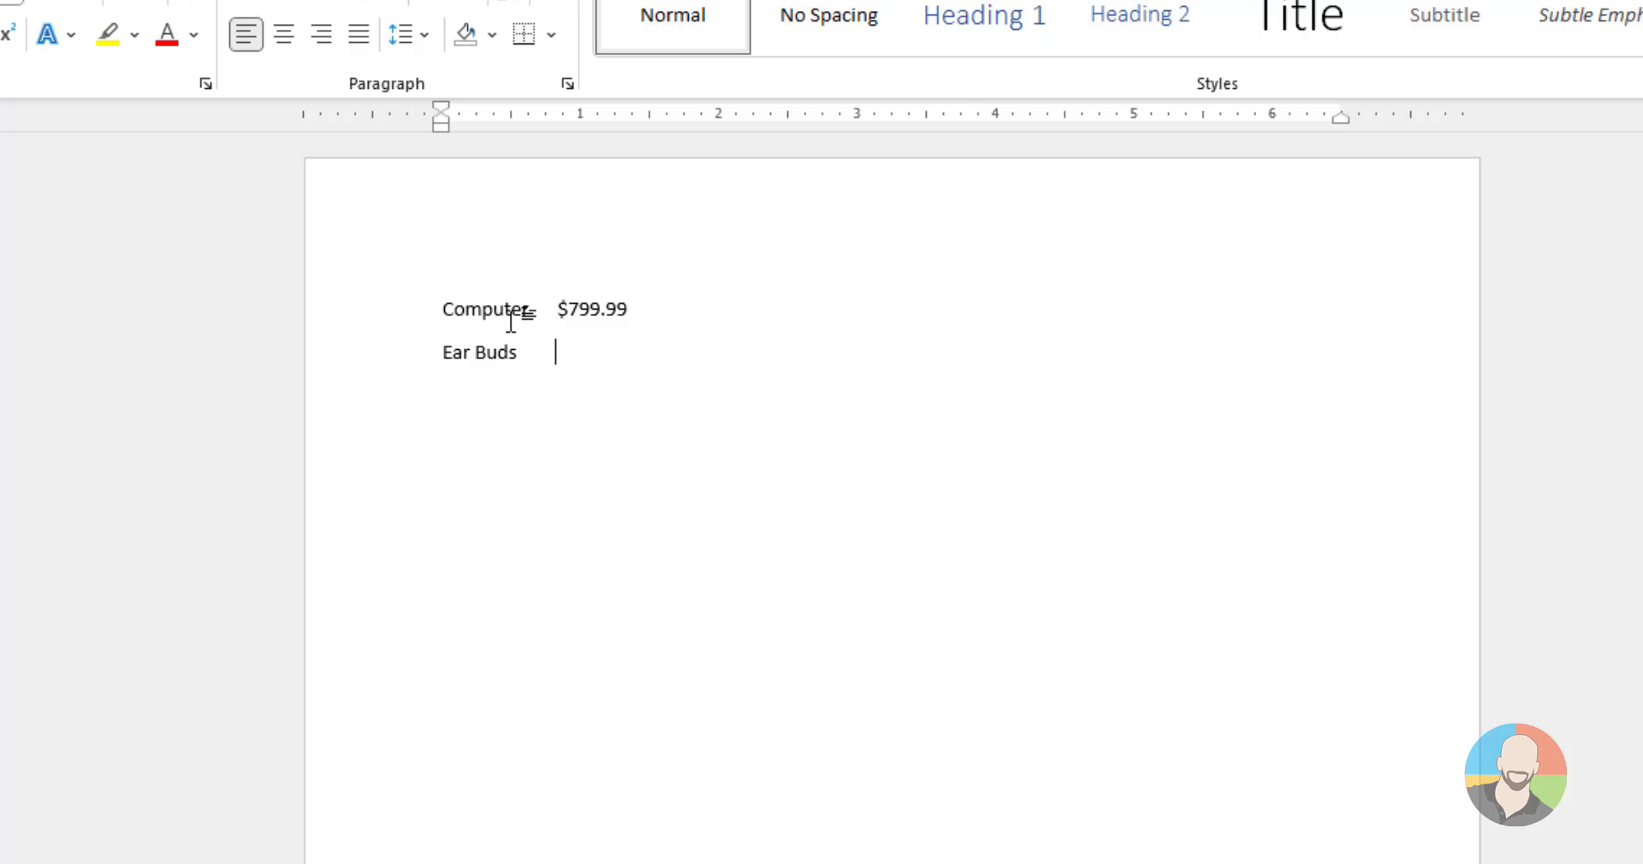
text($)
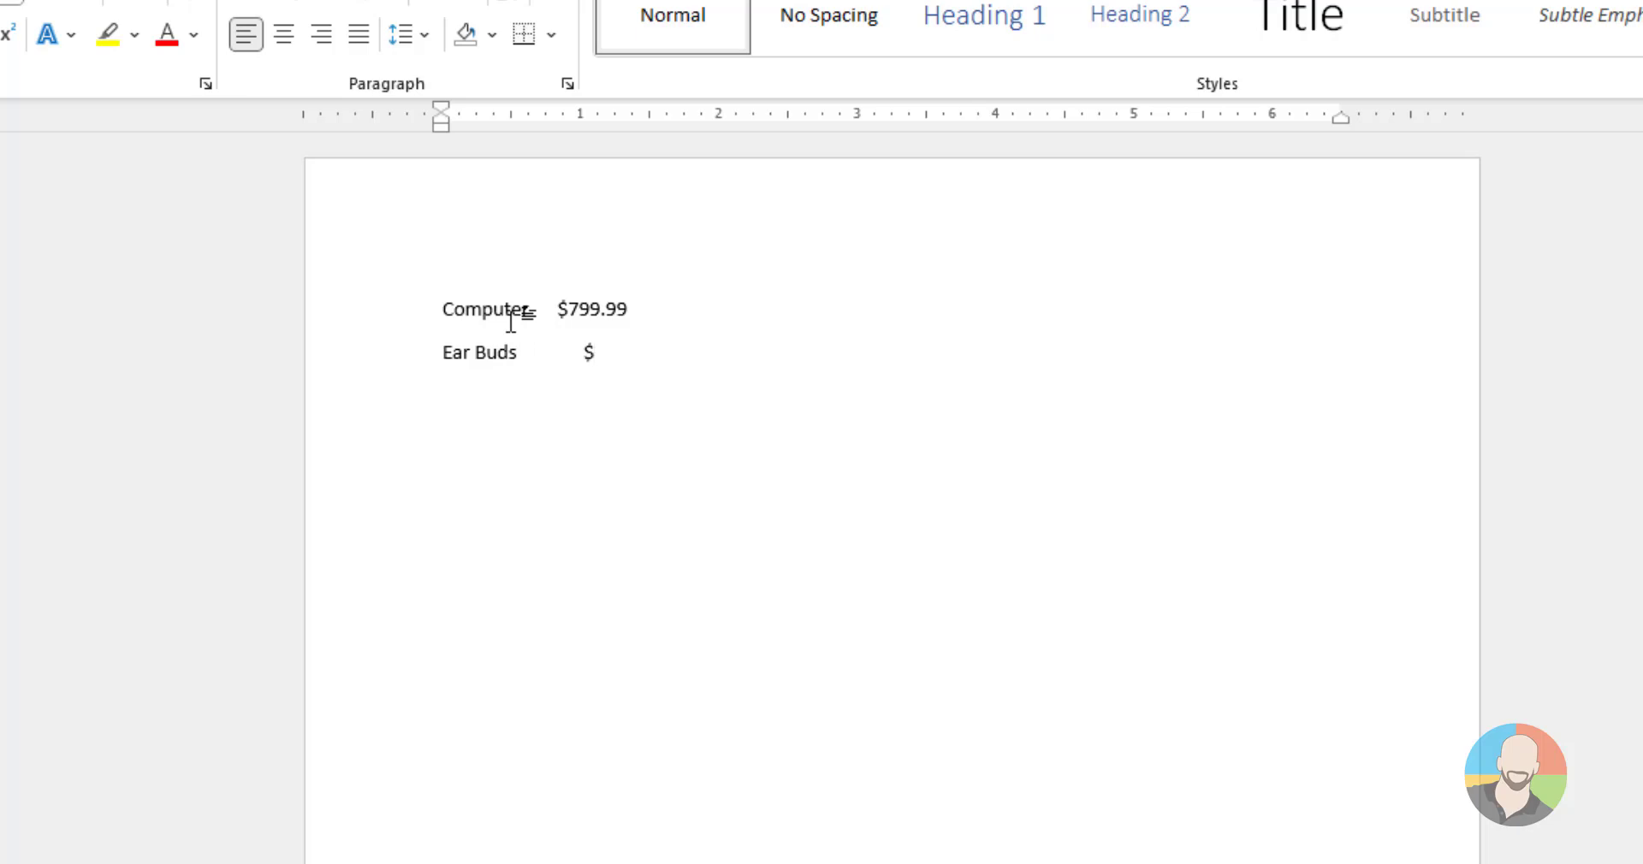
text(59.99)
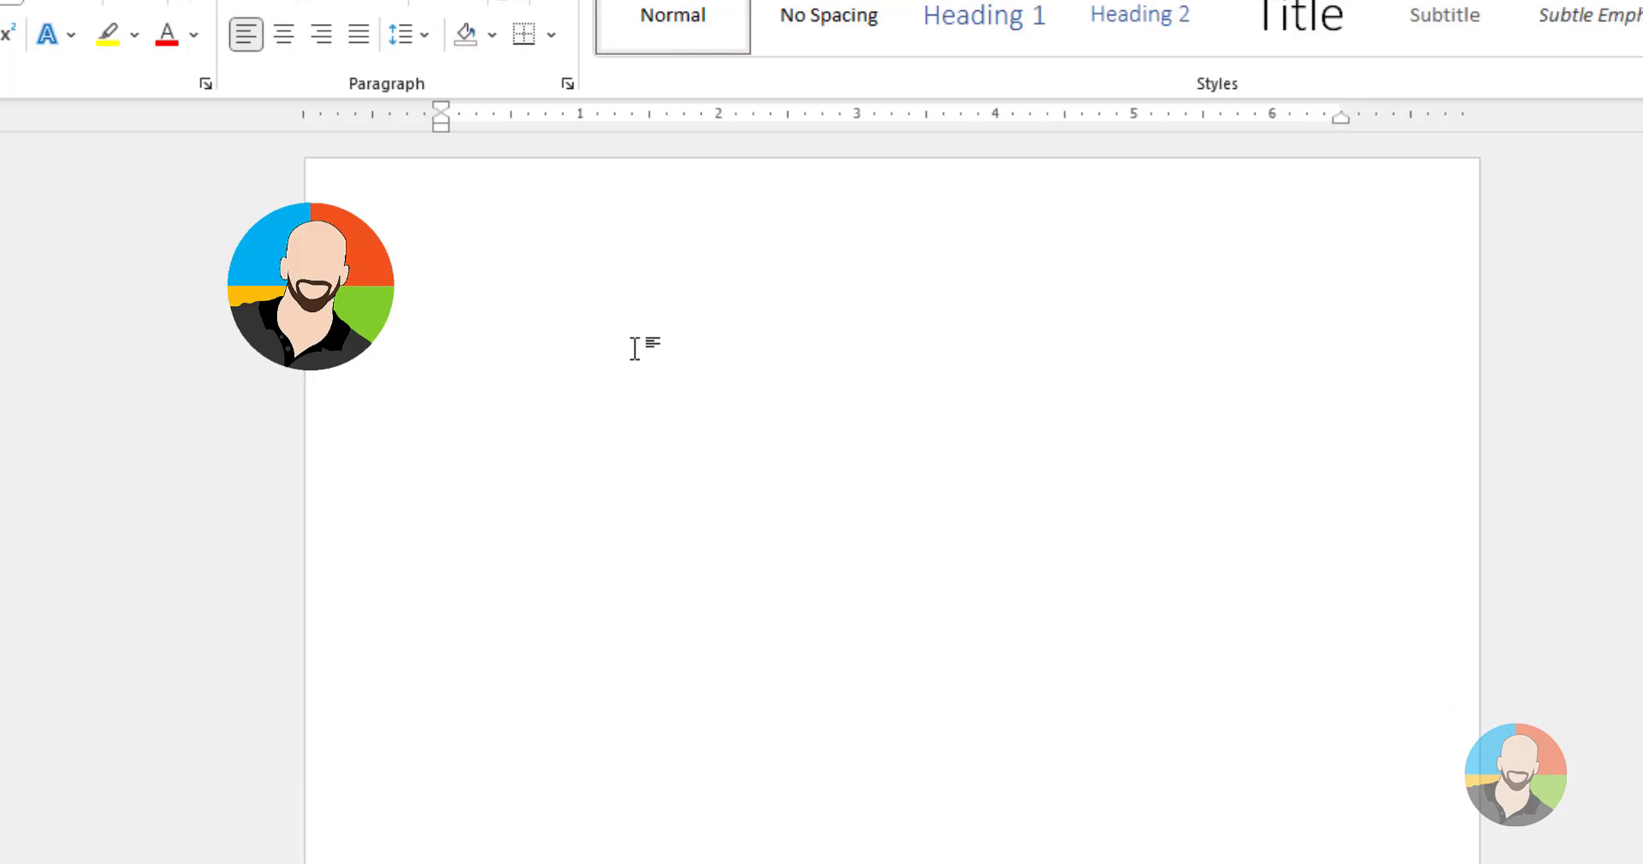
Add the note 'Item – Press Tab ONCE – Type Decimal Amount' at the top of the page
click(443, 311)
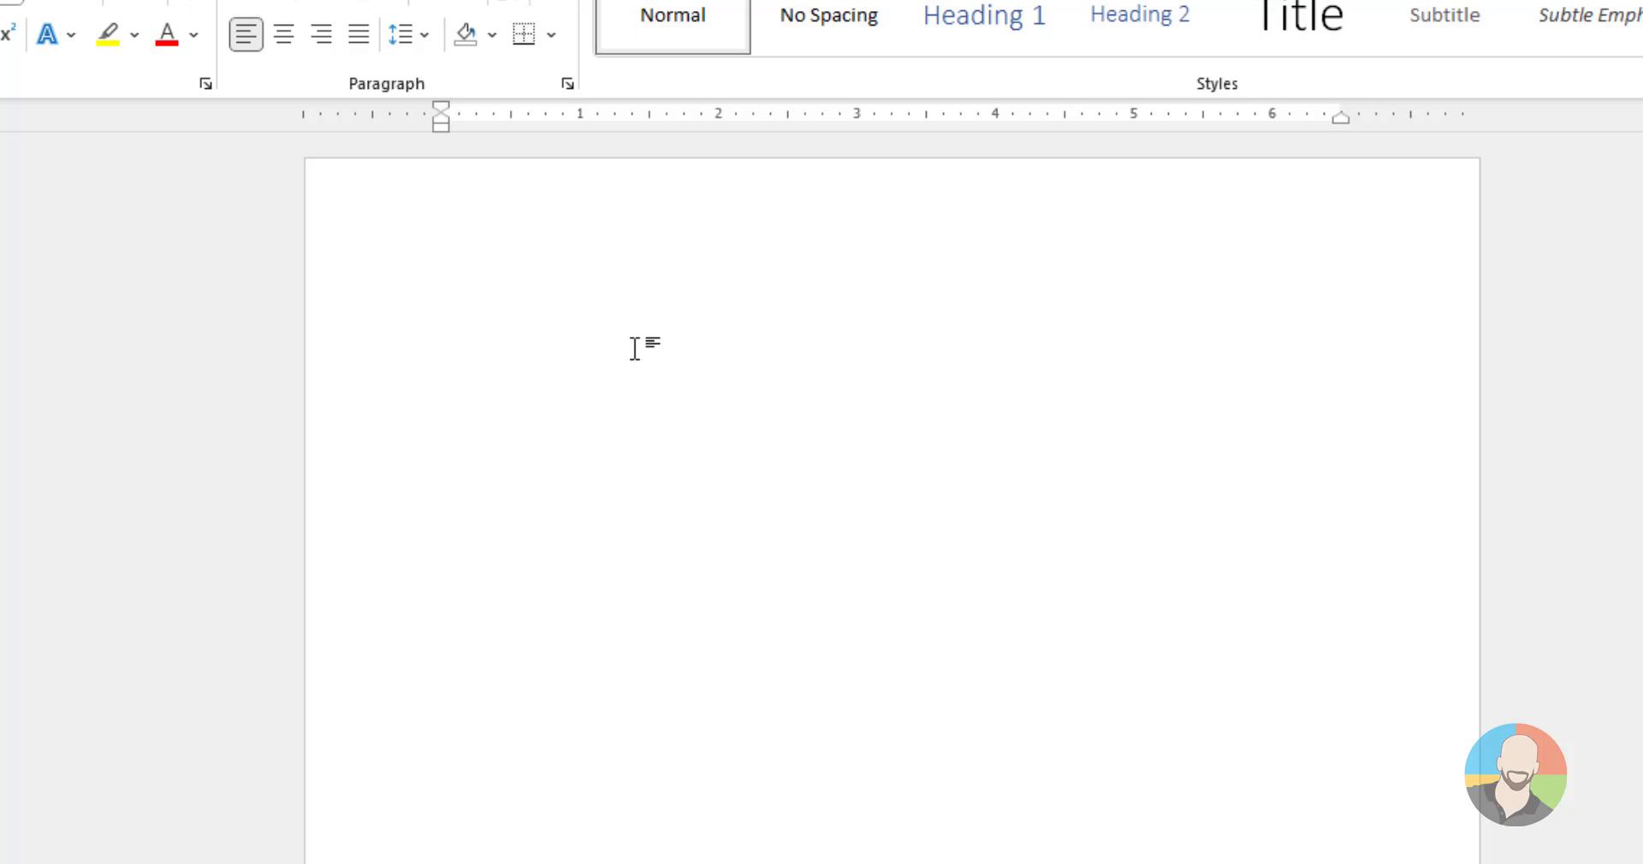
text(Item)
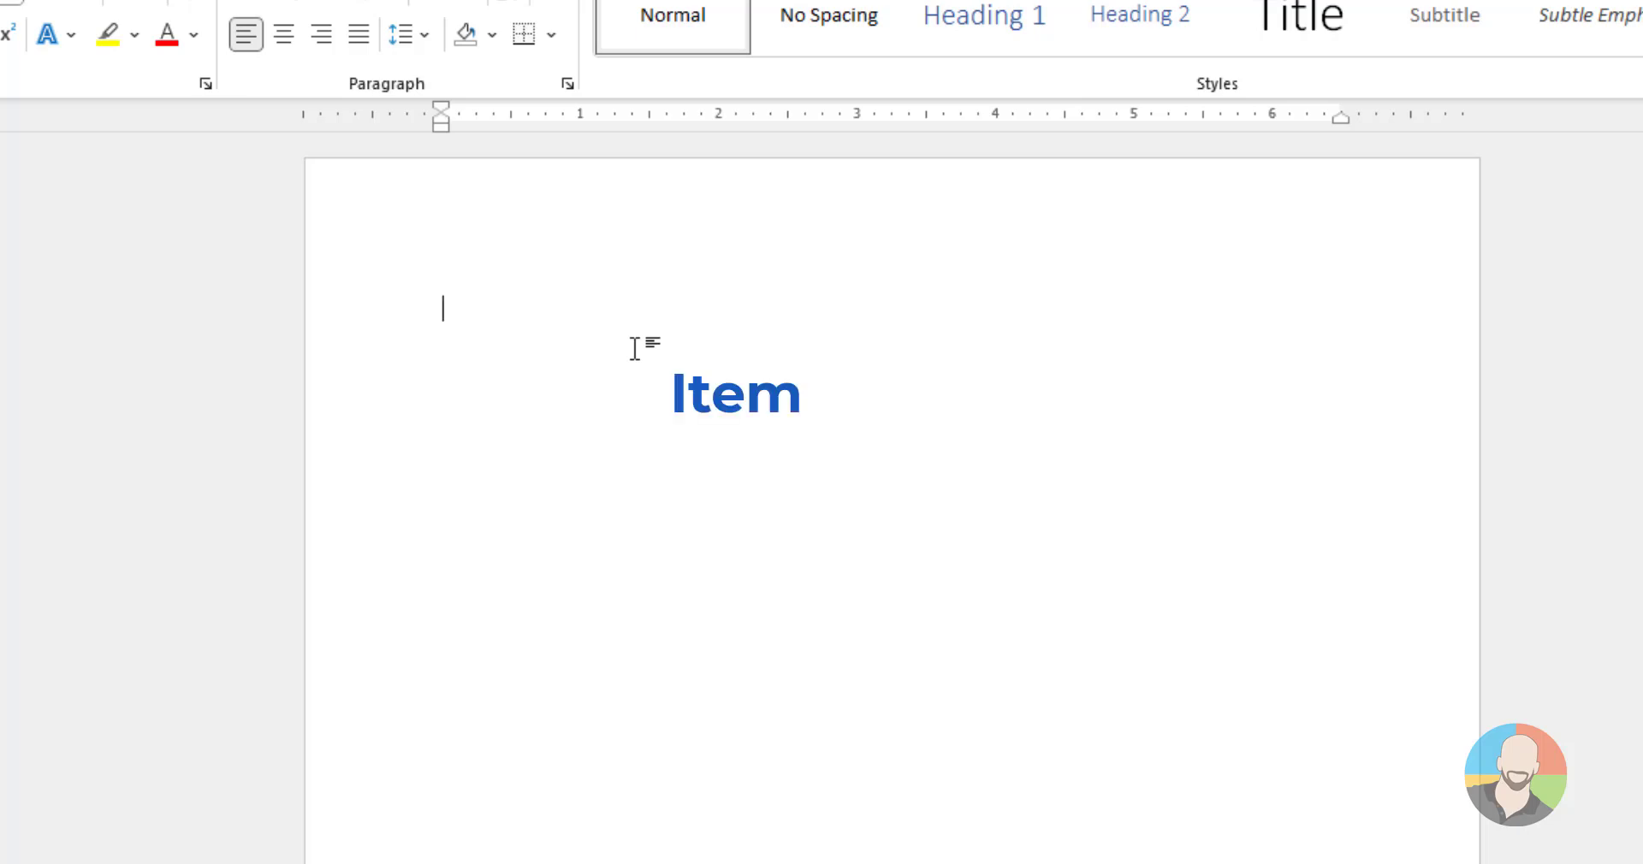
text(Press Tab ONCE)
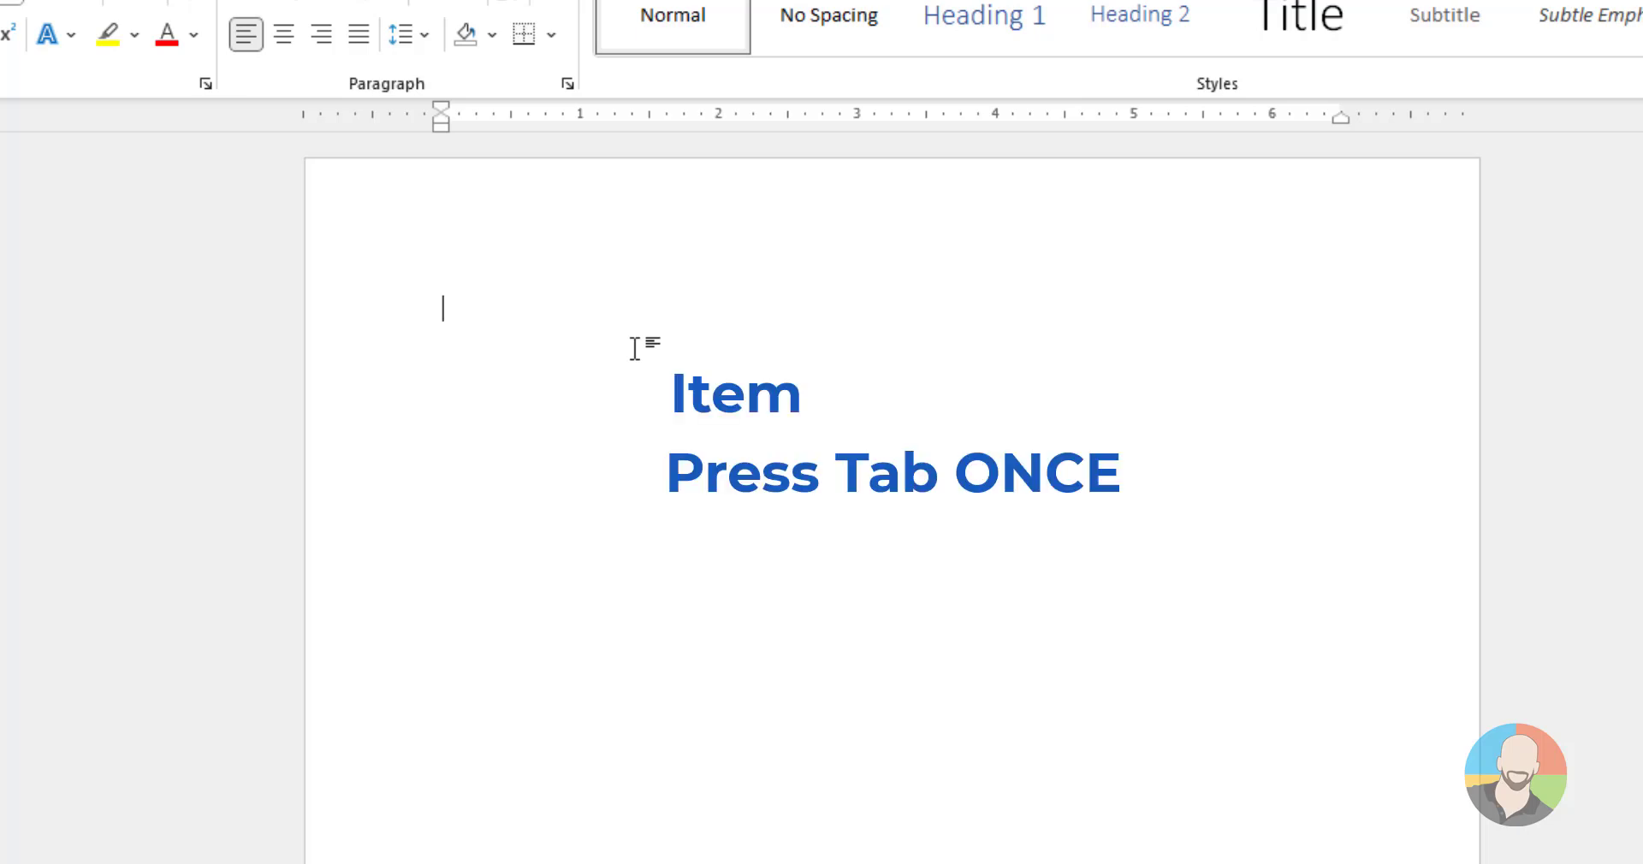
text(Type Decimal Amount)
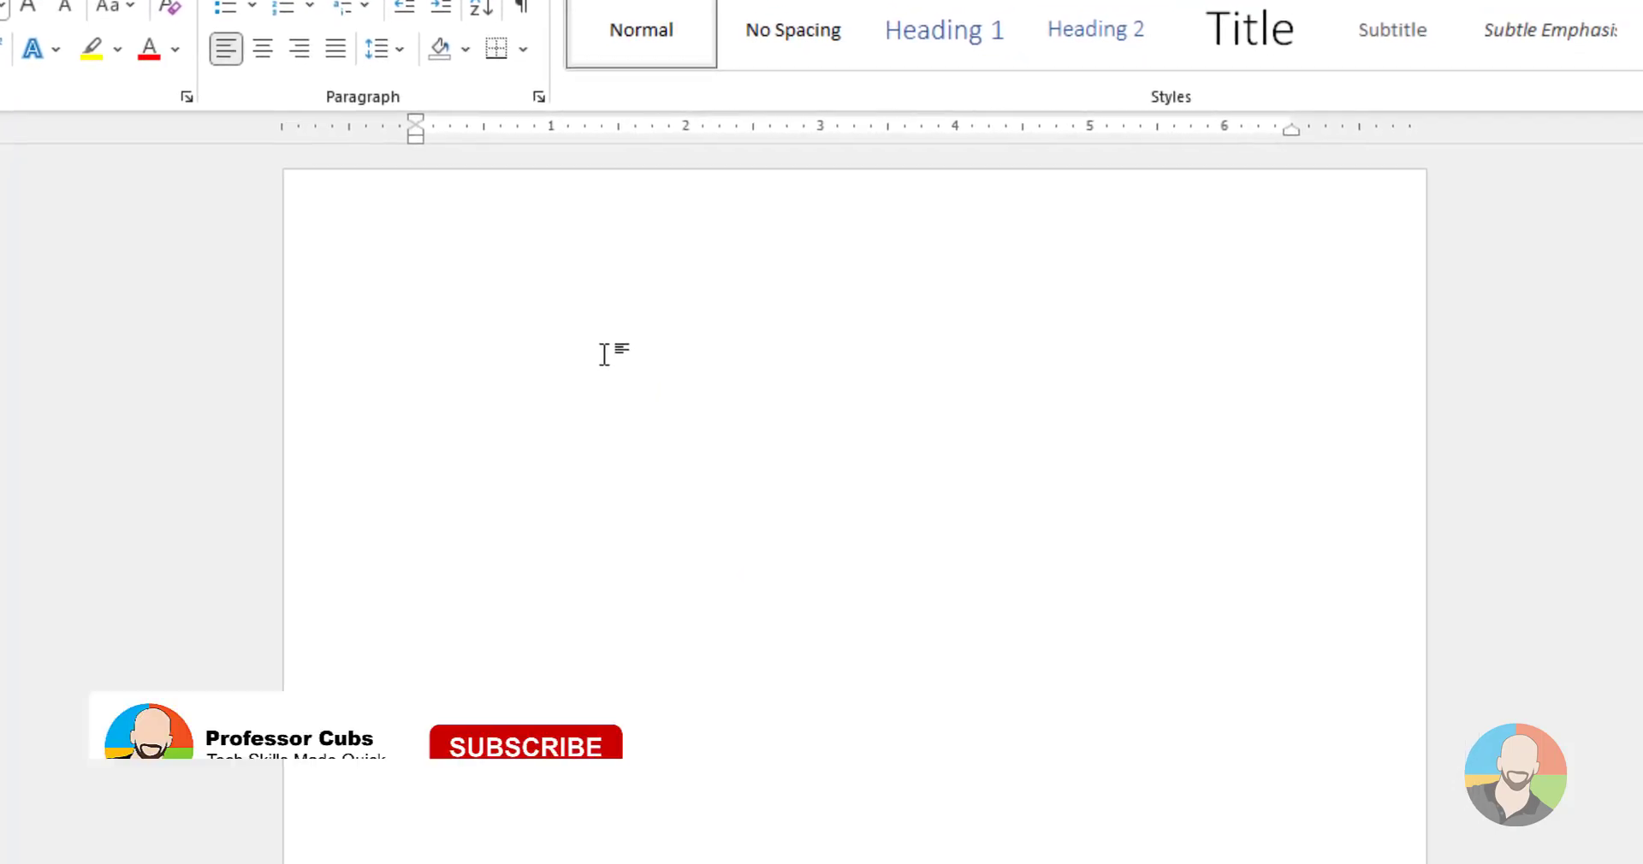
click(525, 747)
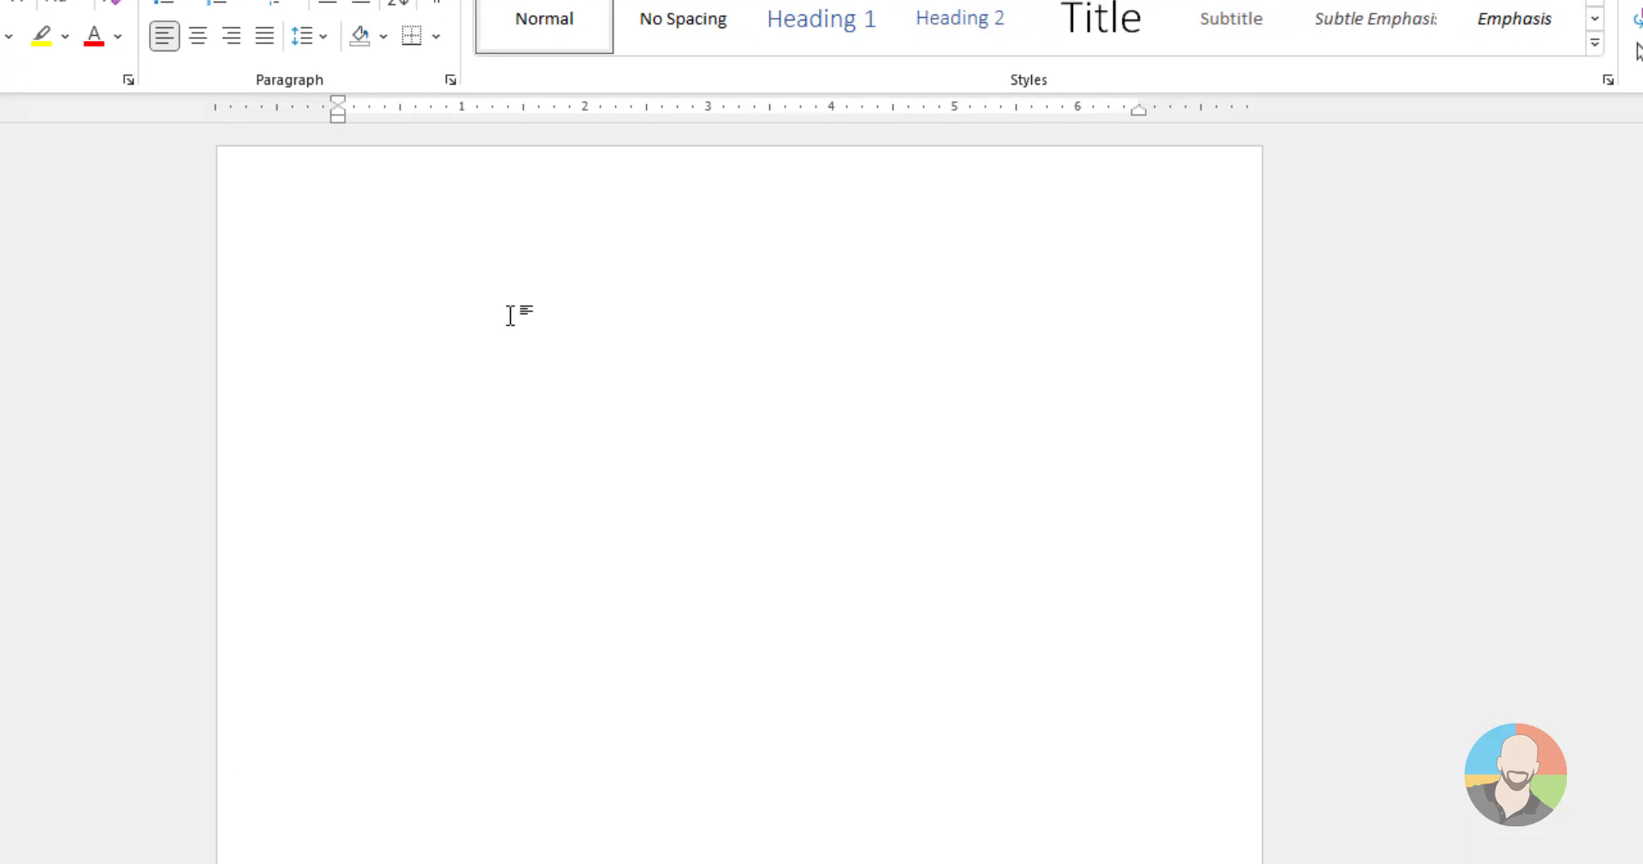
Enter the Computer, TV and Drone lines with tabbed prices, including Drone $589.99
text(Comp)
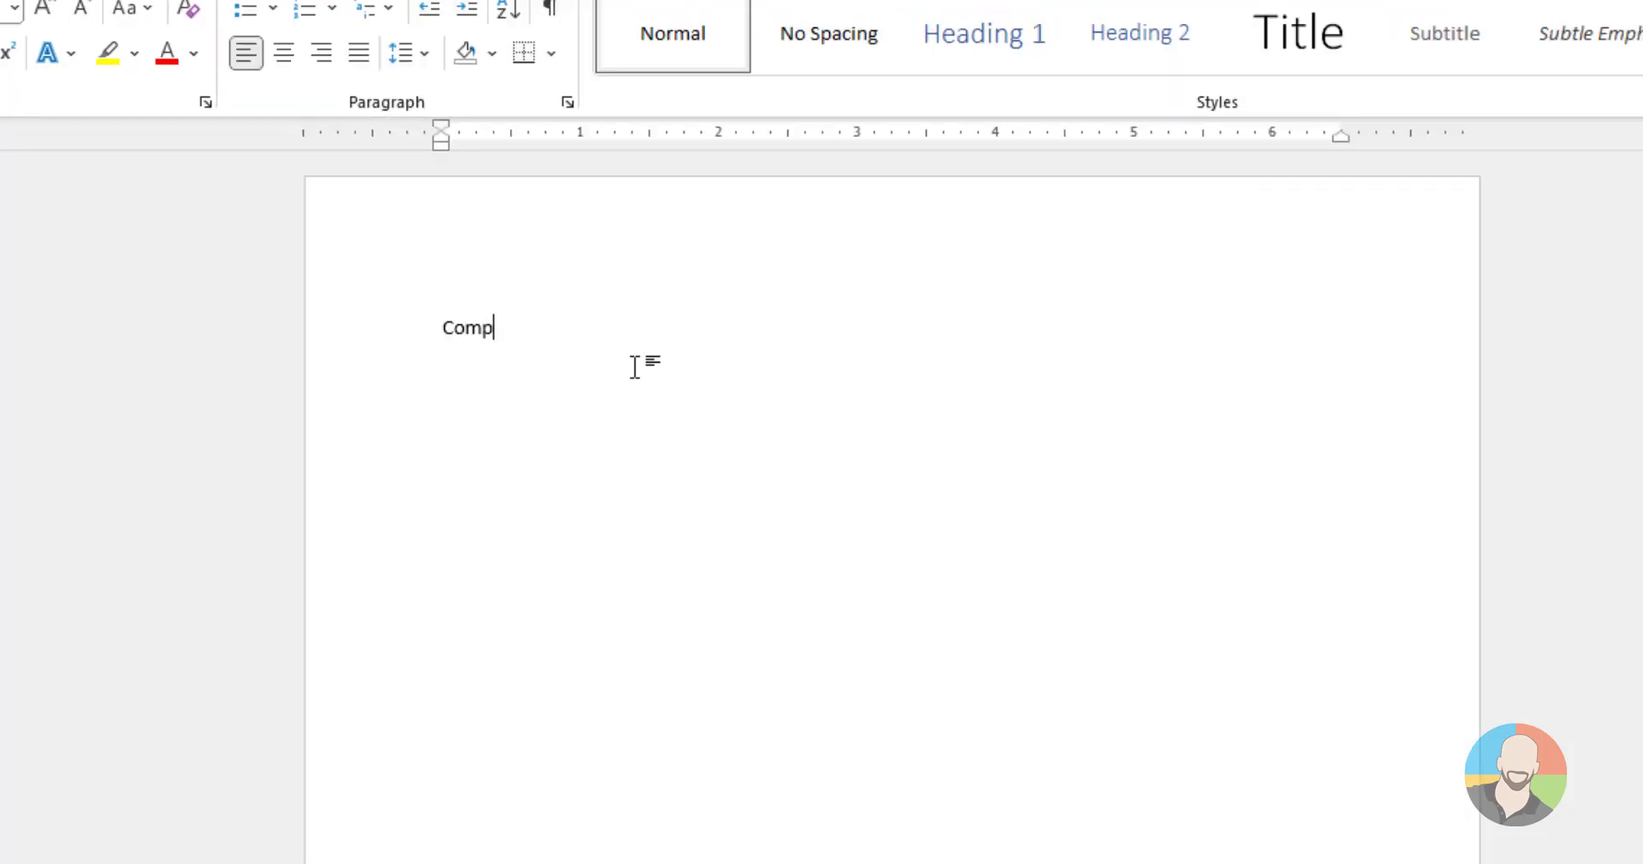
text(uter)
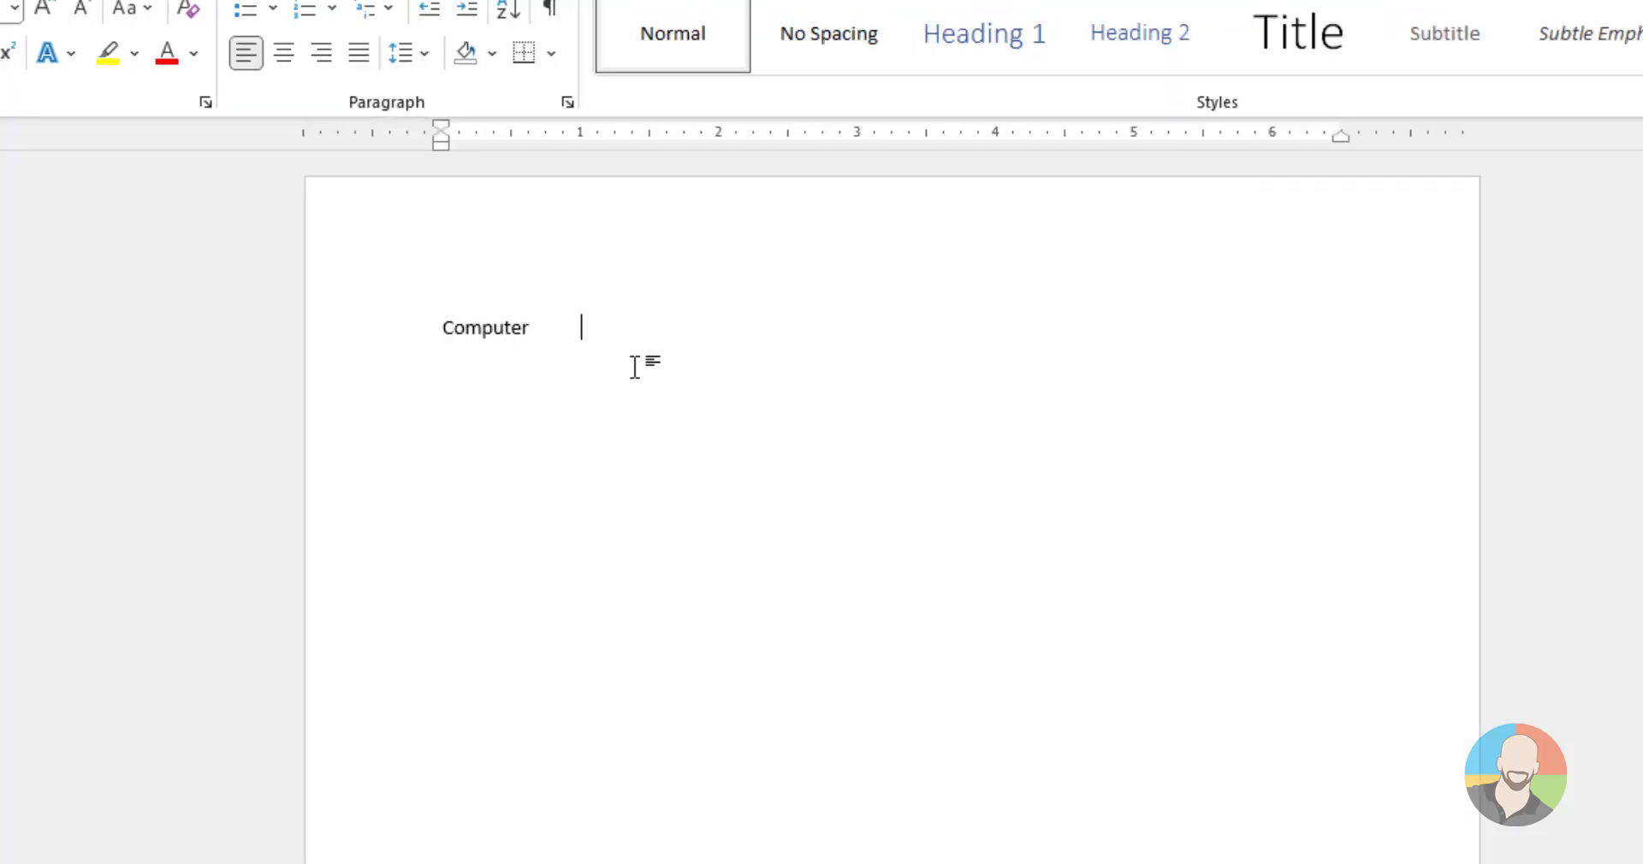
text($799.99)
text(T)
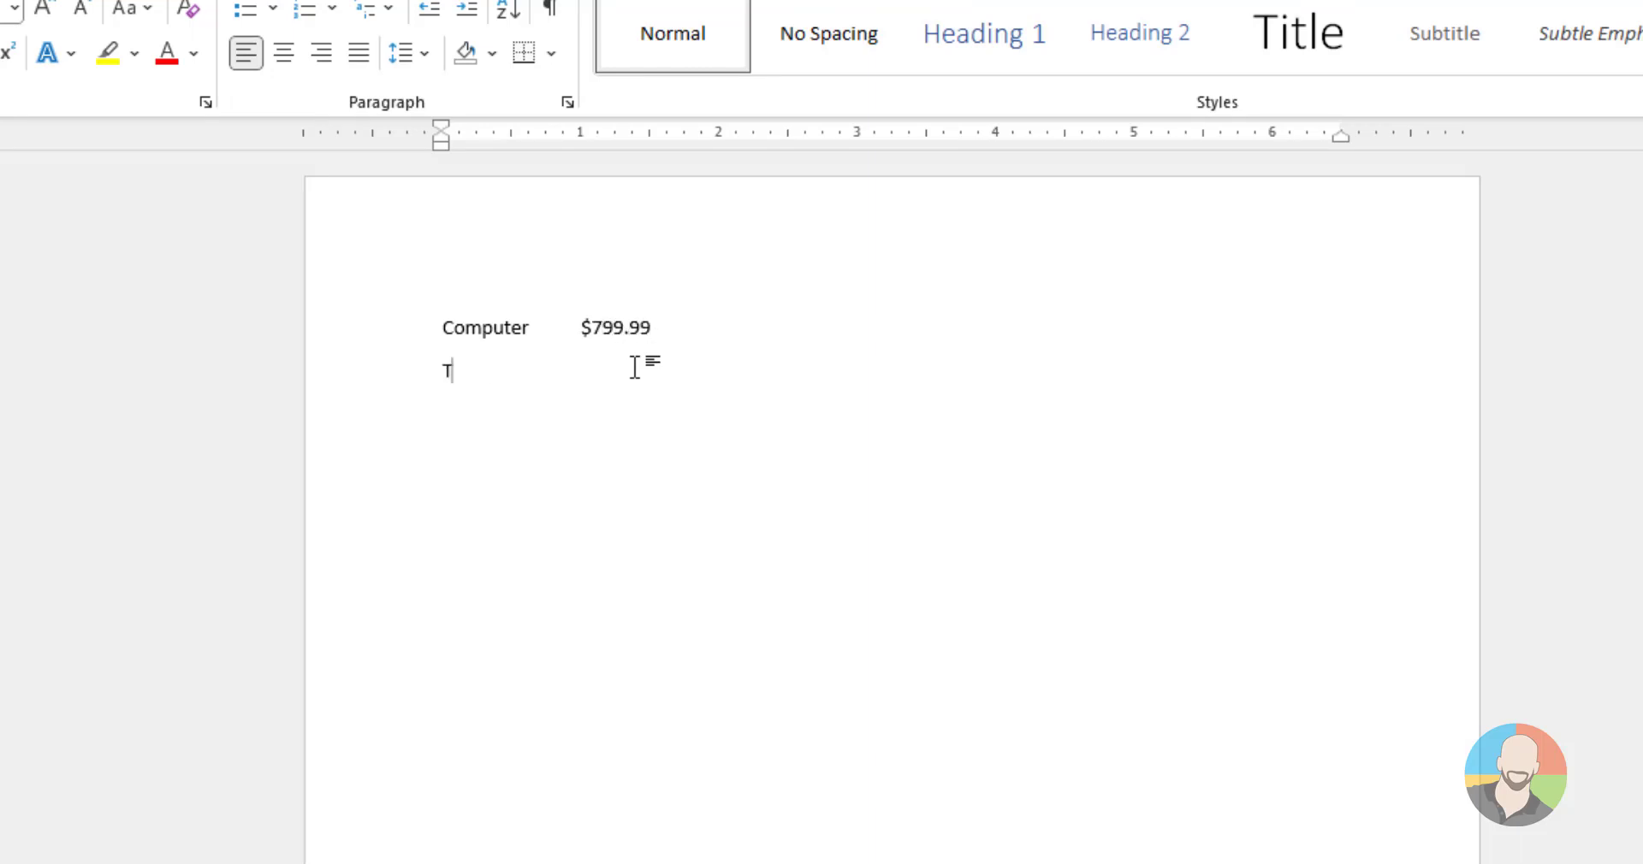
text(V	$1,999.99)
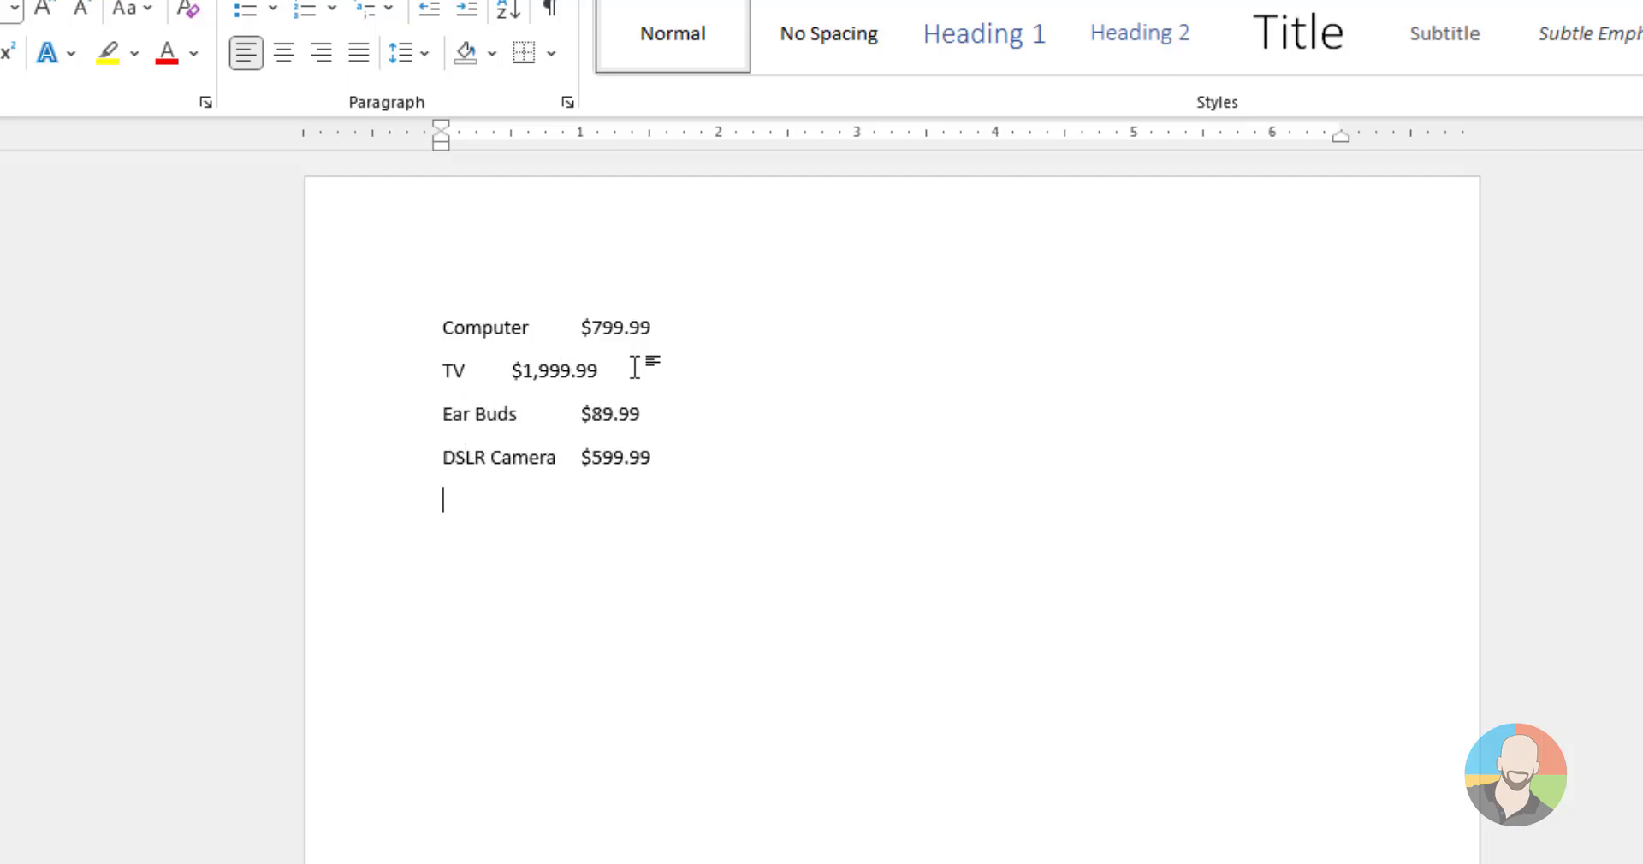
text(Drone	$589.99)
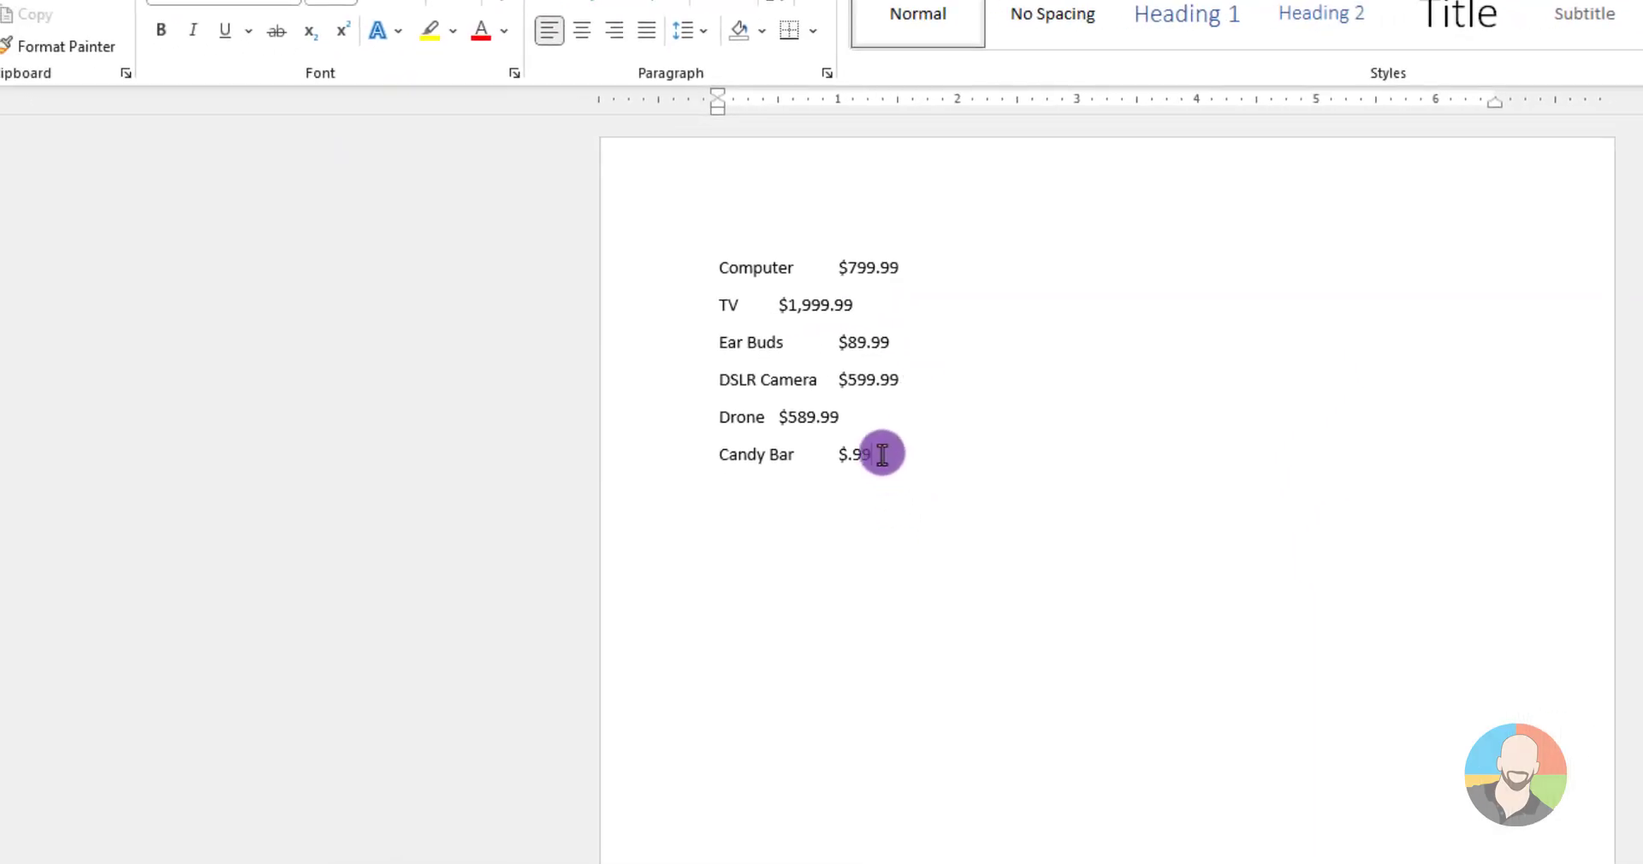
Select the six price lines and set a 2.5-inch decimal tab stop
drag(880, 454, 880, 178)
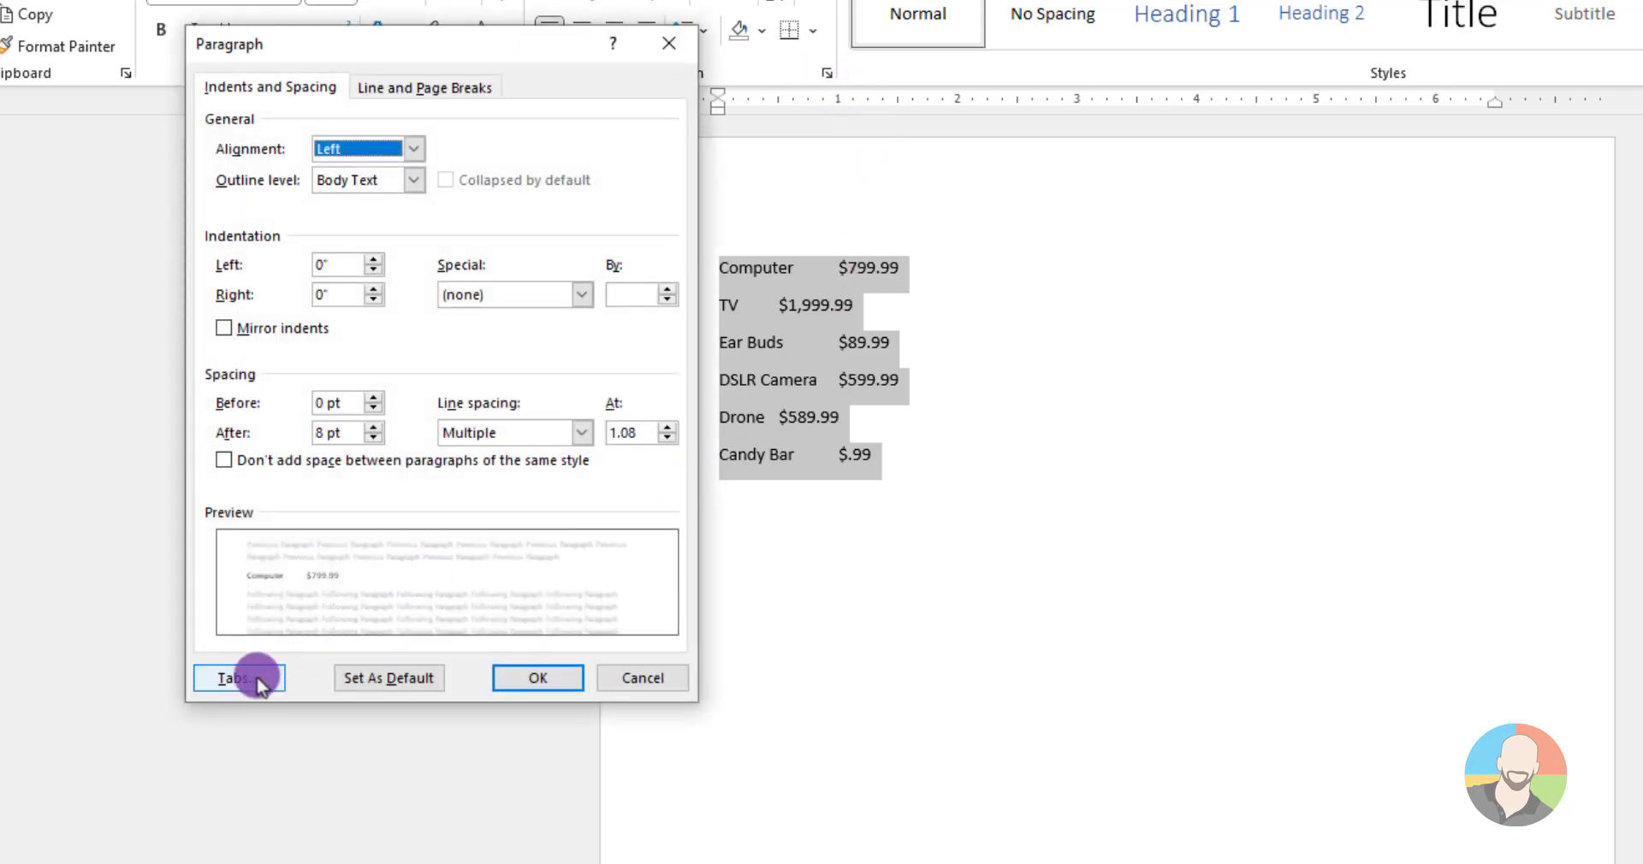
click(239, 678)
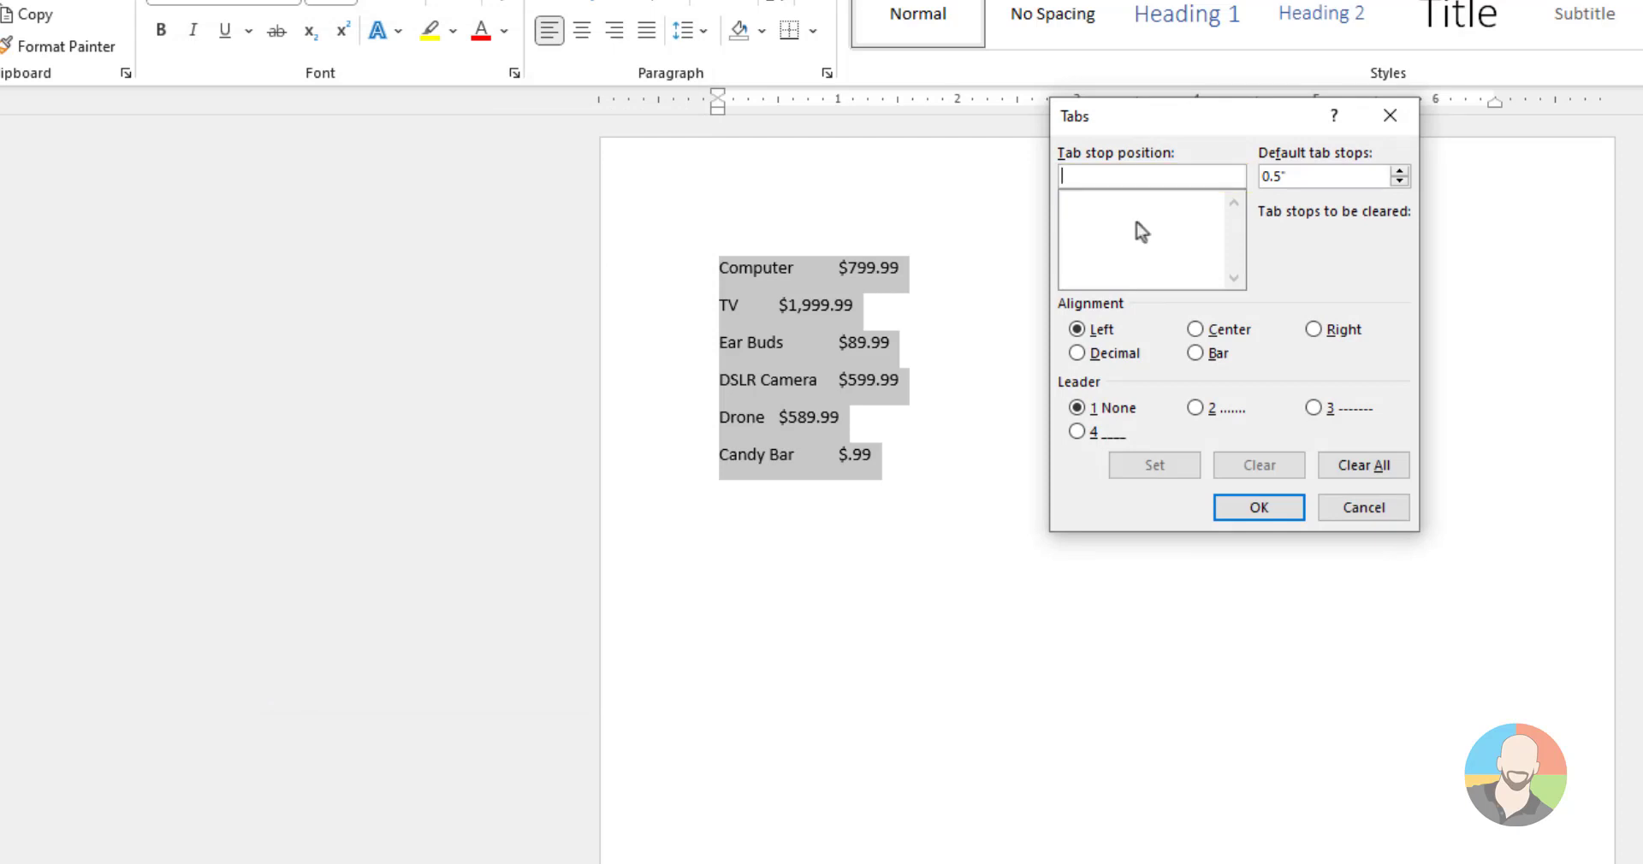
text(2.5")
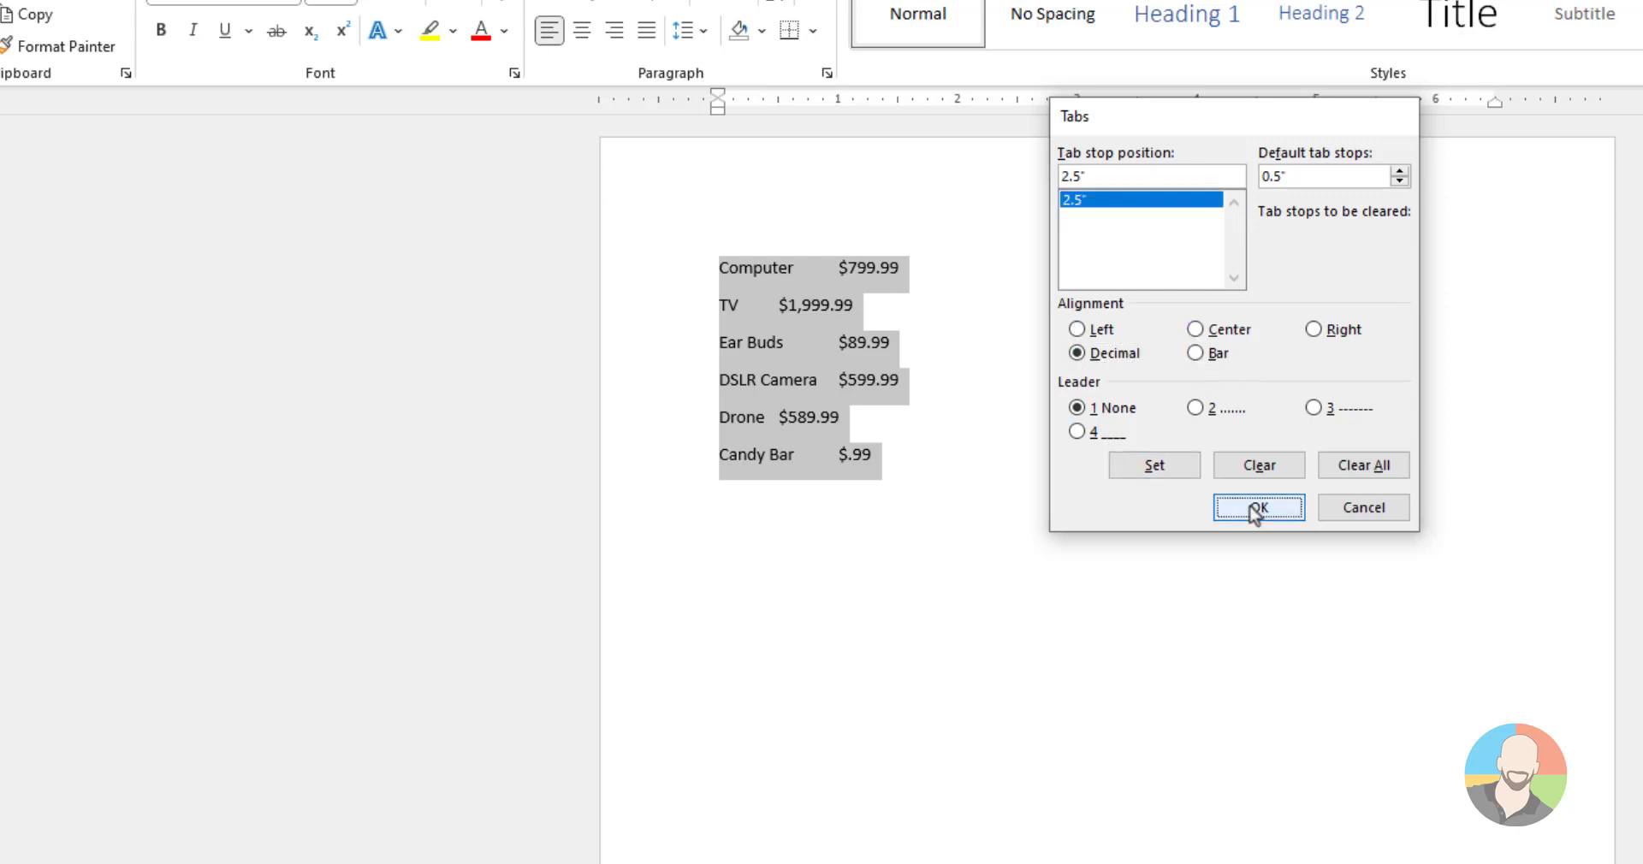
click(1258, 507)
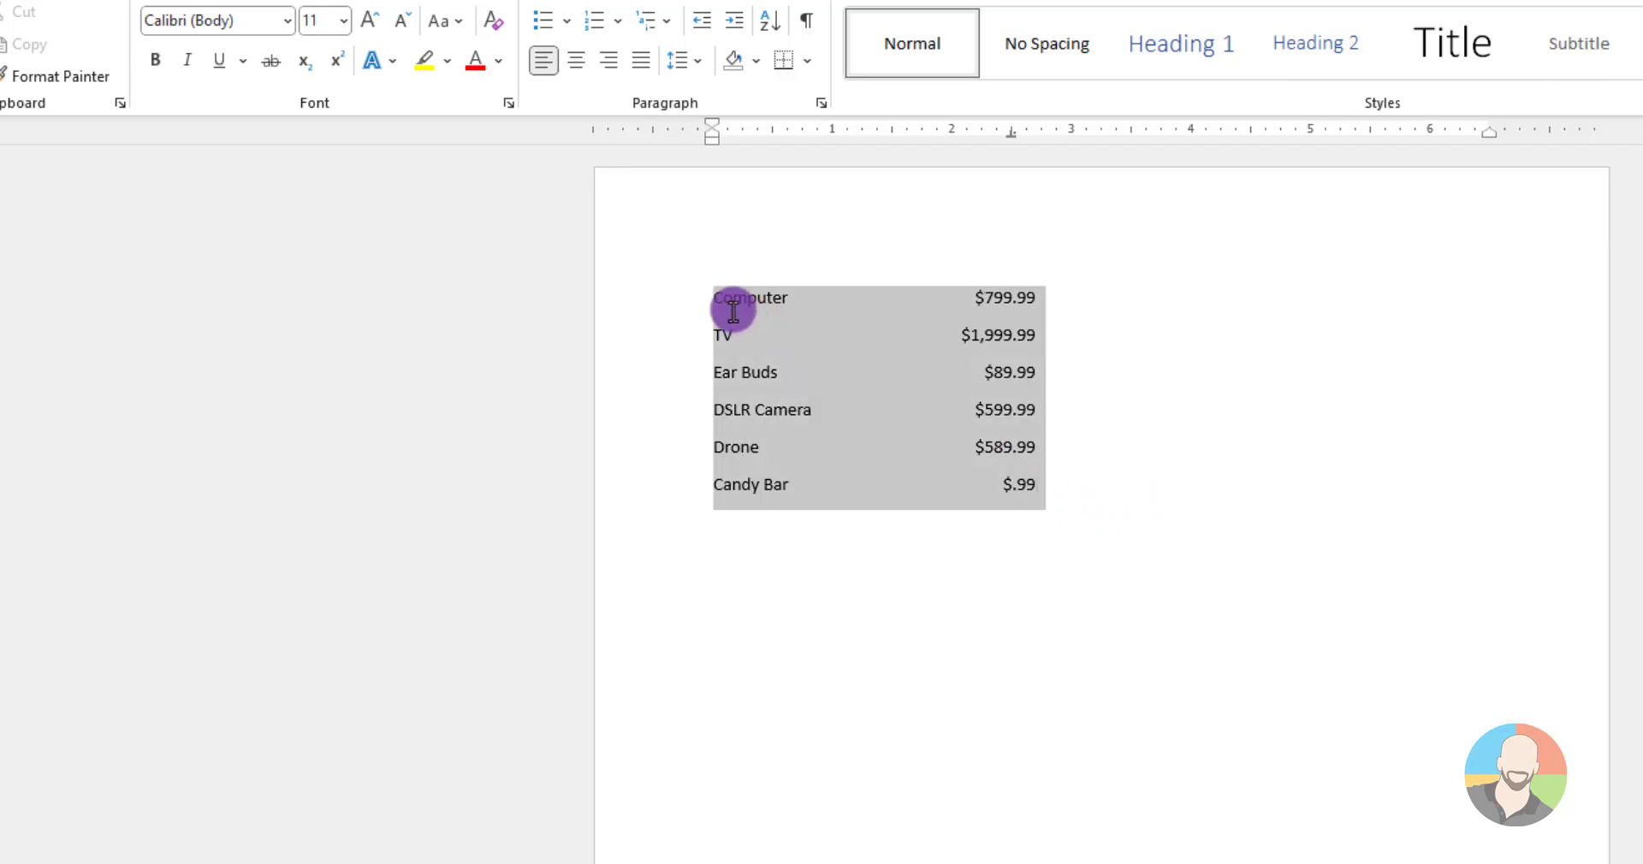
Give the tab stop dotted leaders (option 2), then deselect to view them
click(819, 102)
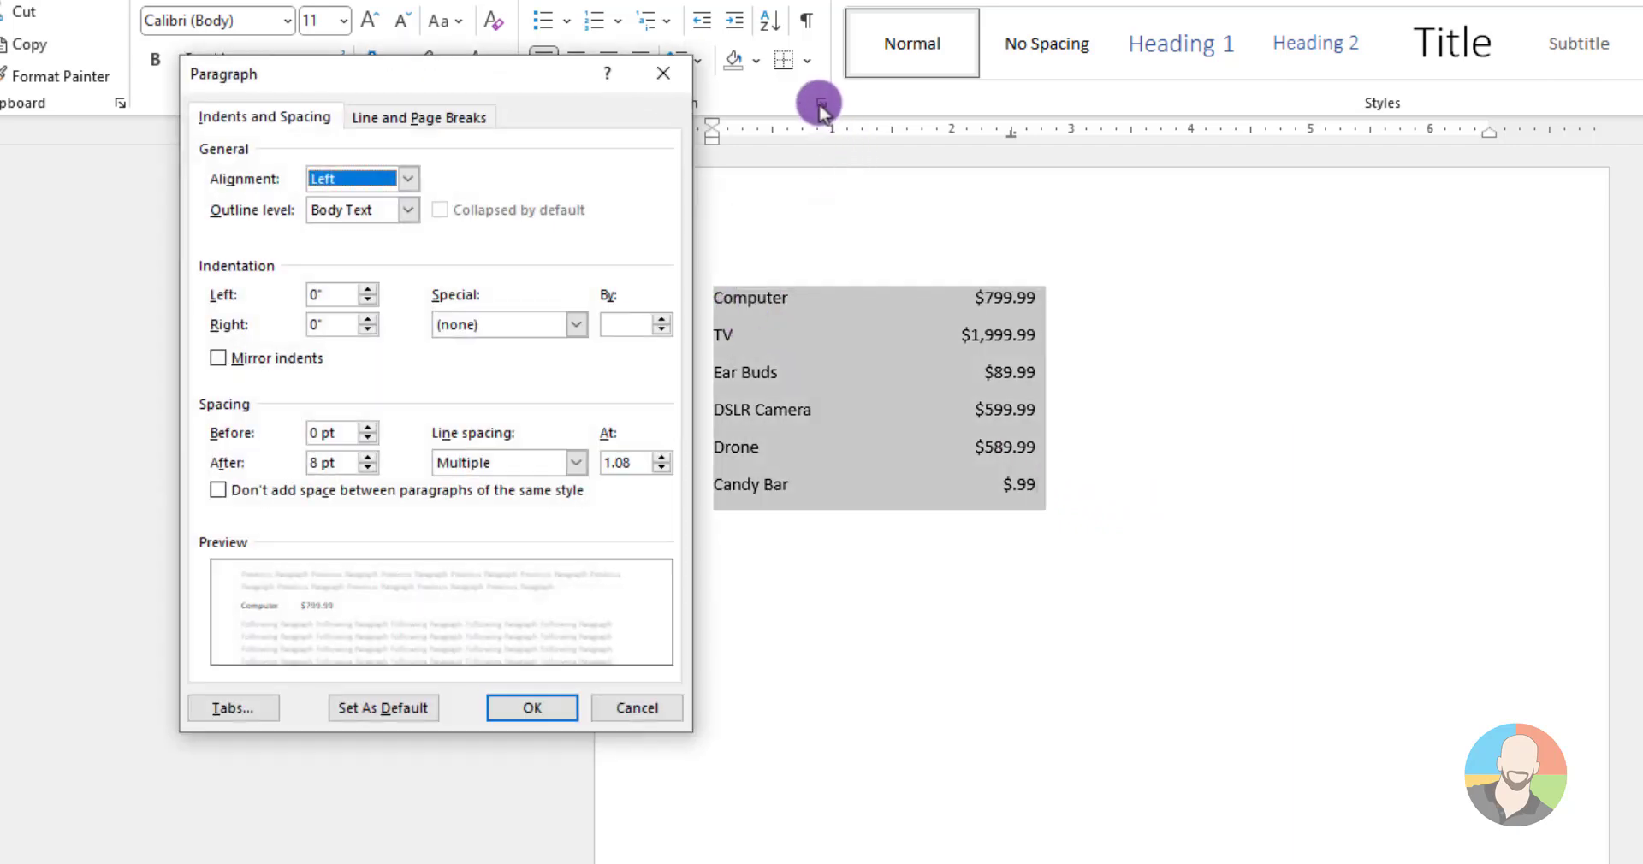
click(232, 708)
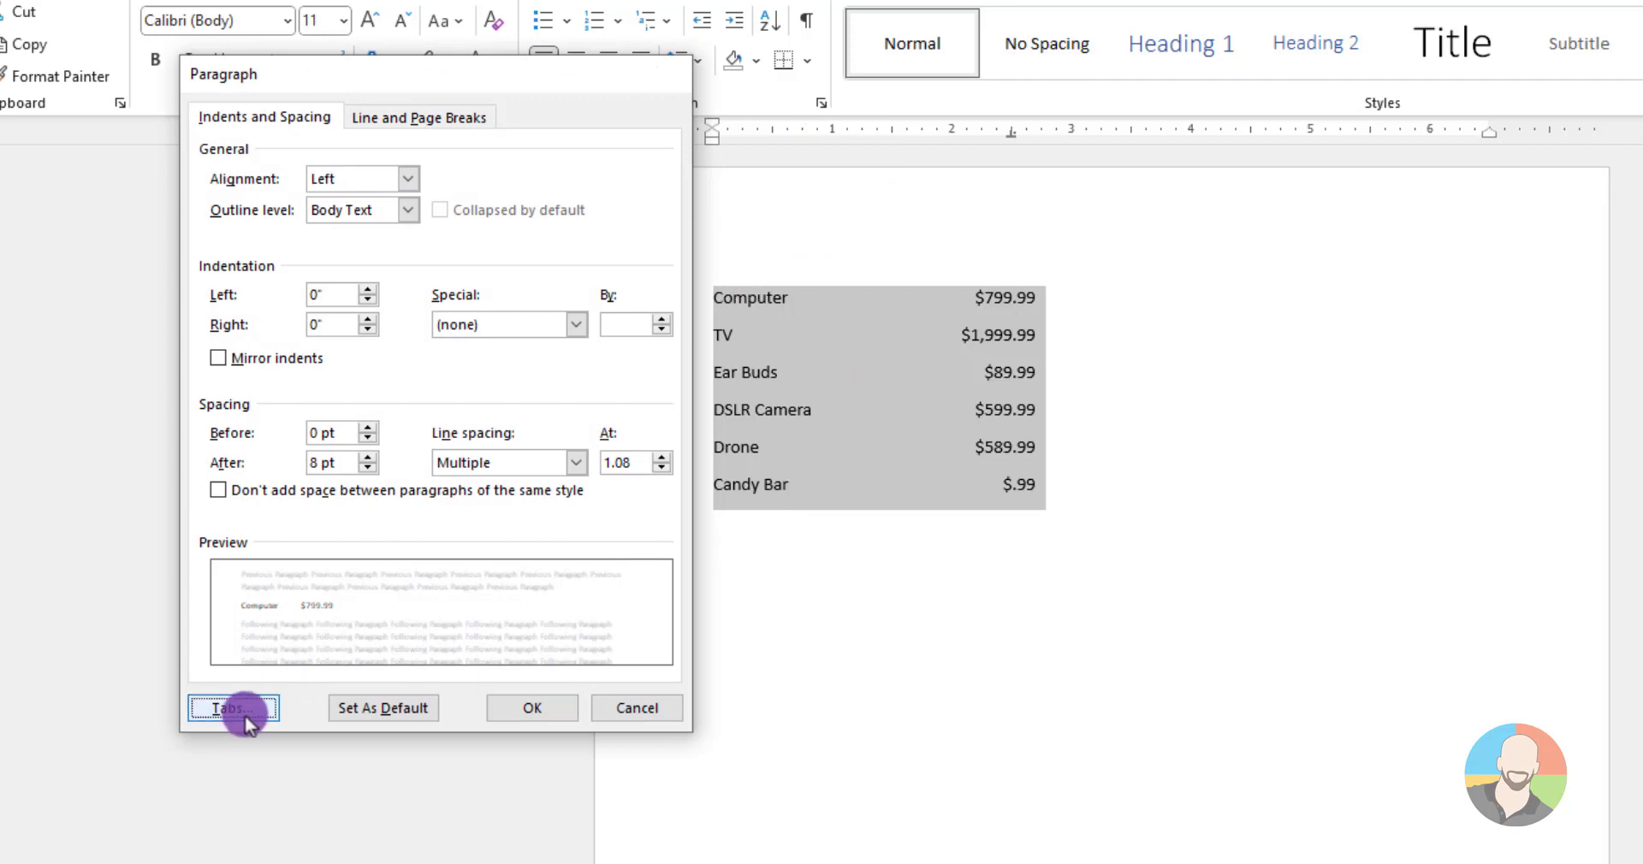
click(233, 708)
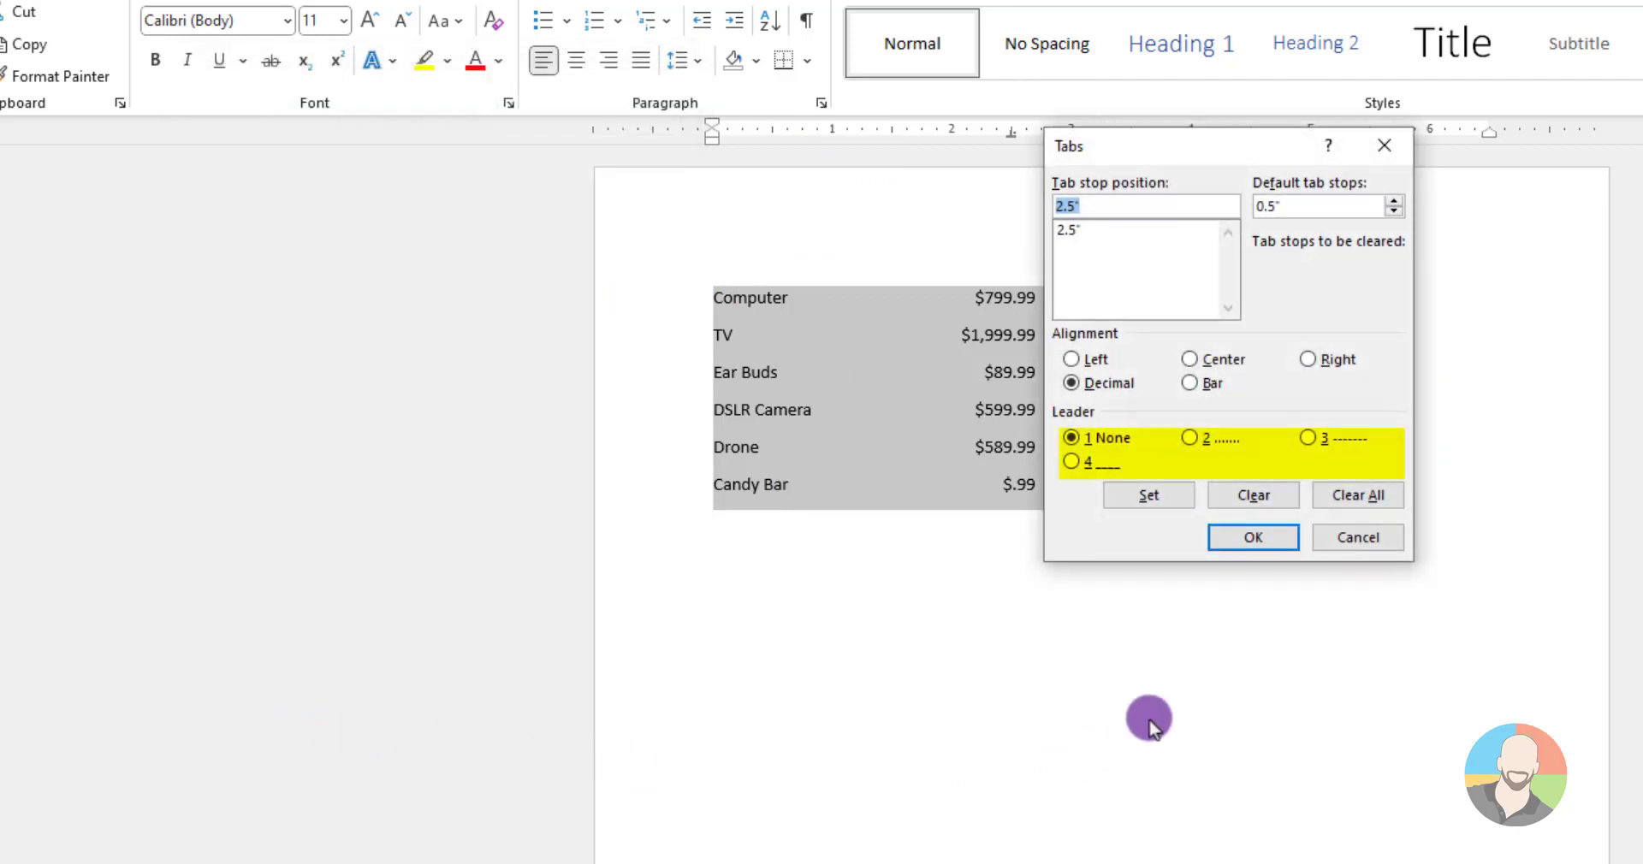
mouse_move(1190, 439)
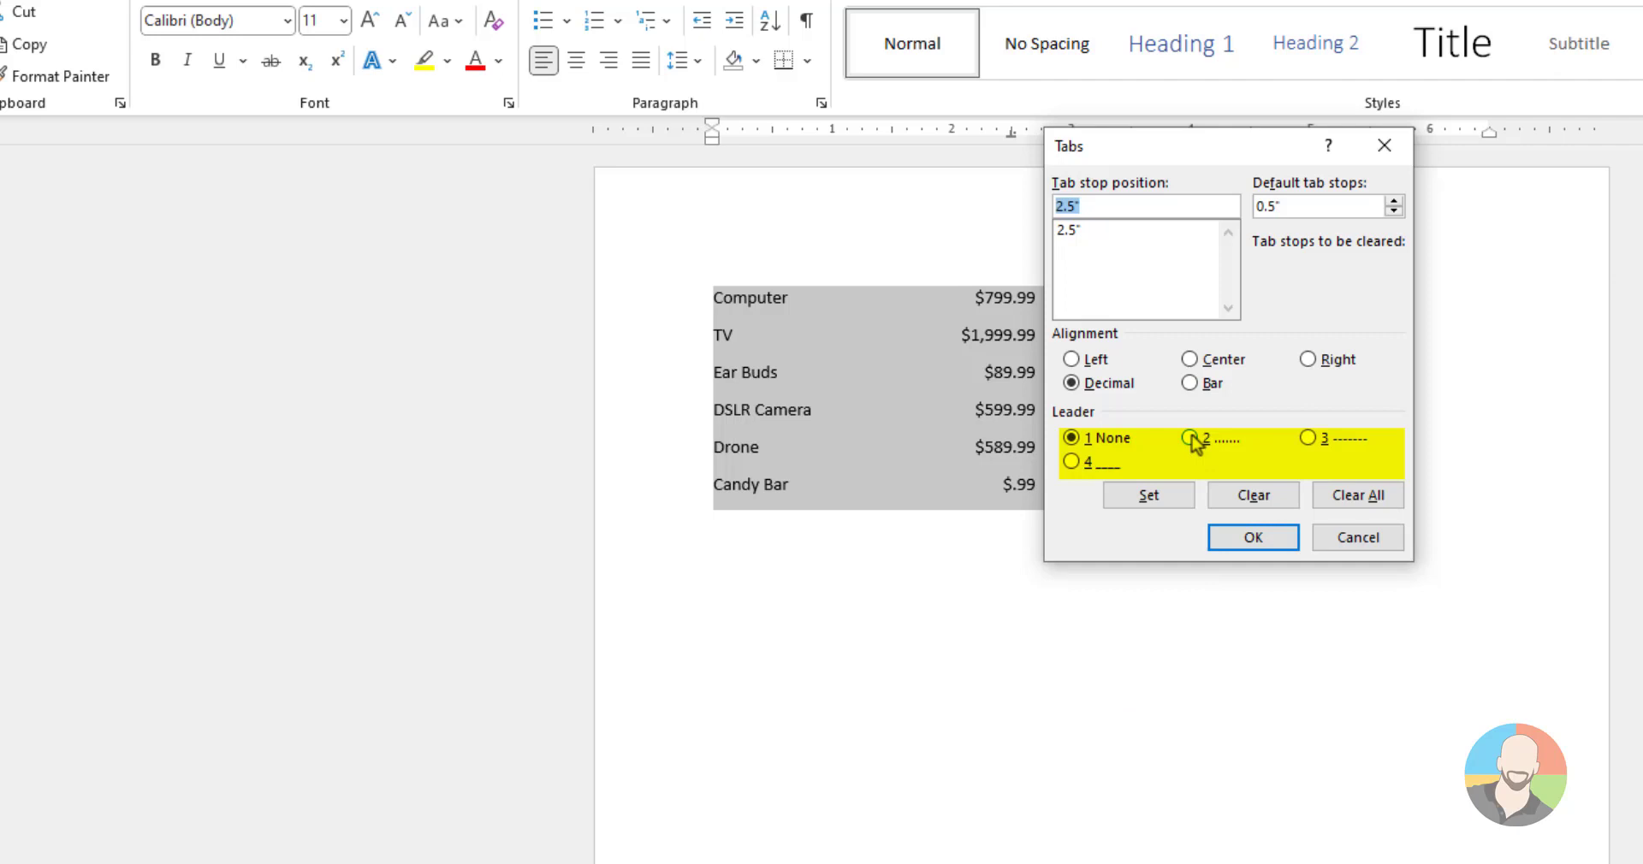
click(1190, 438)
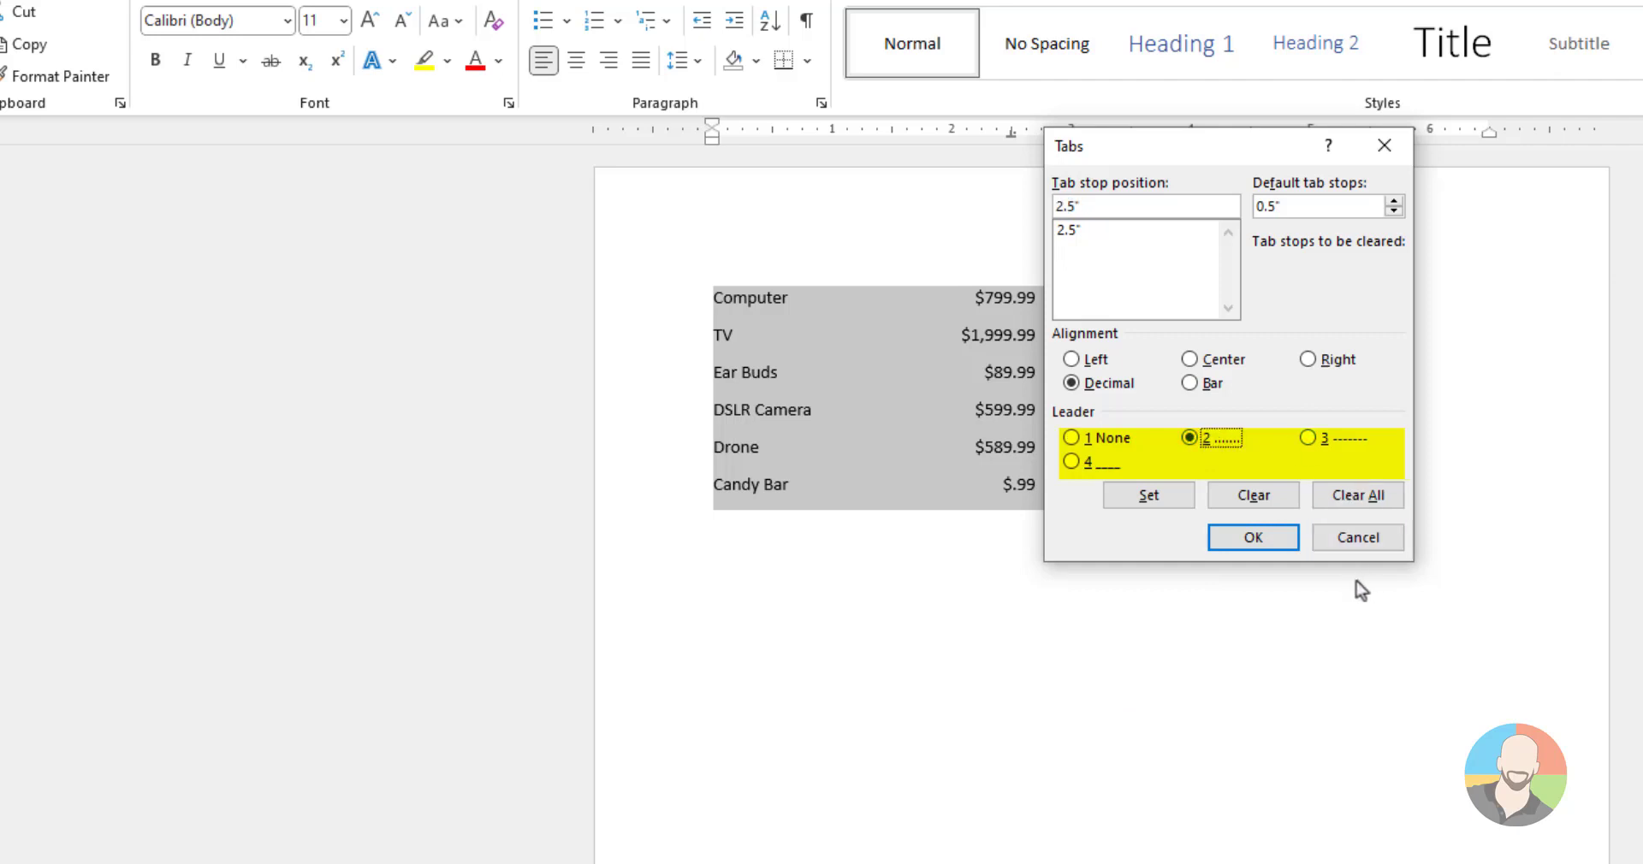
click(1252, 537)
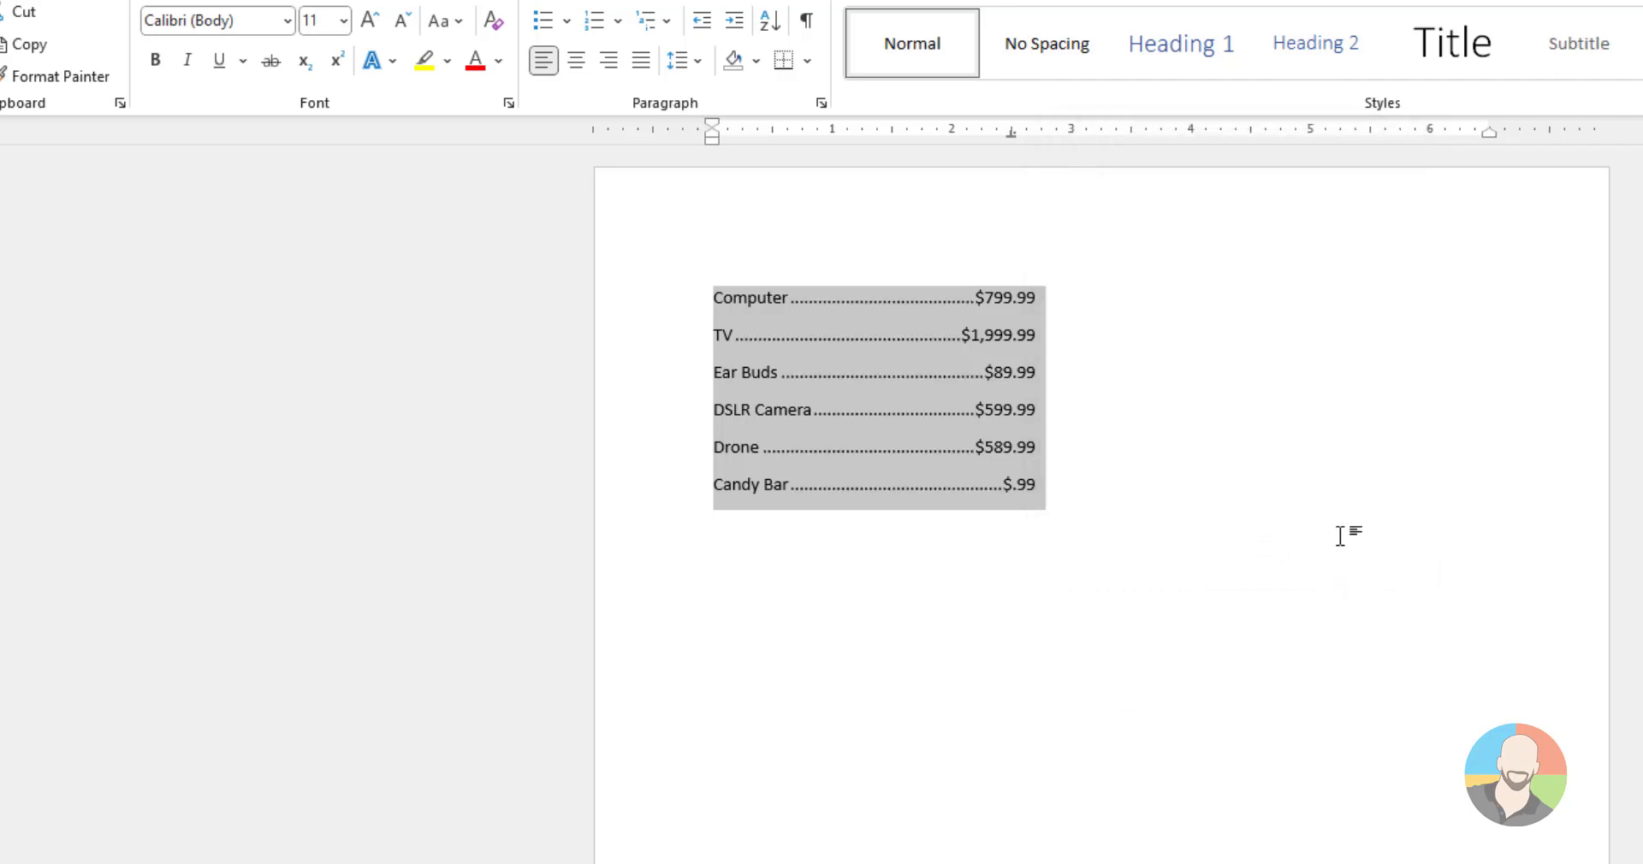
click(1042, 485)
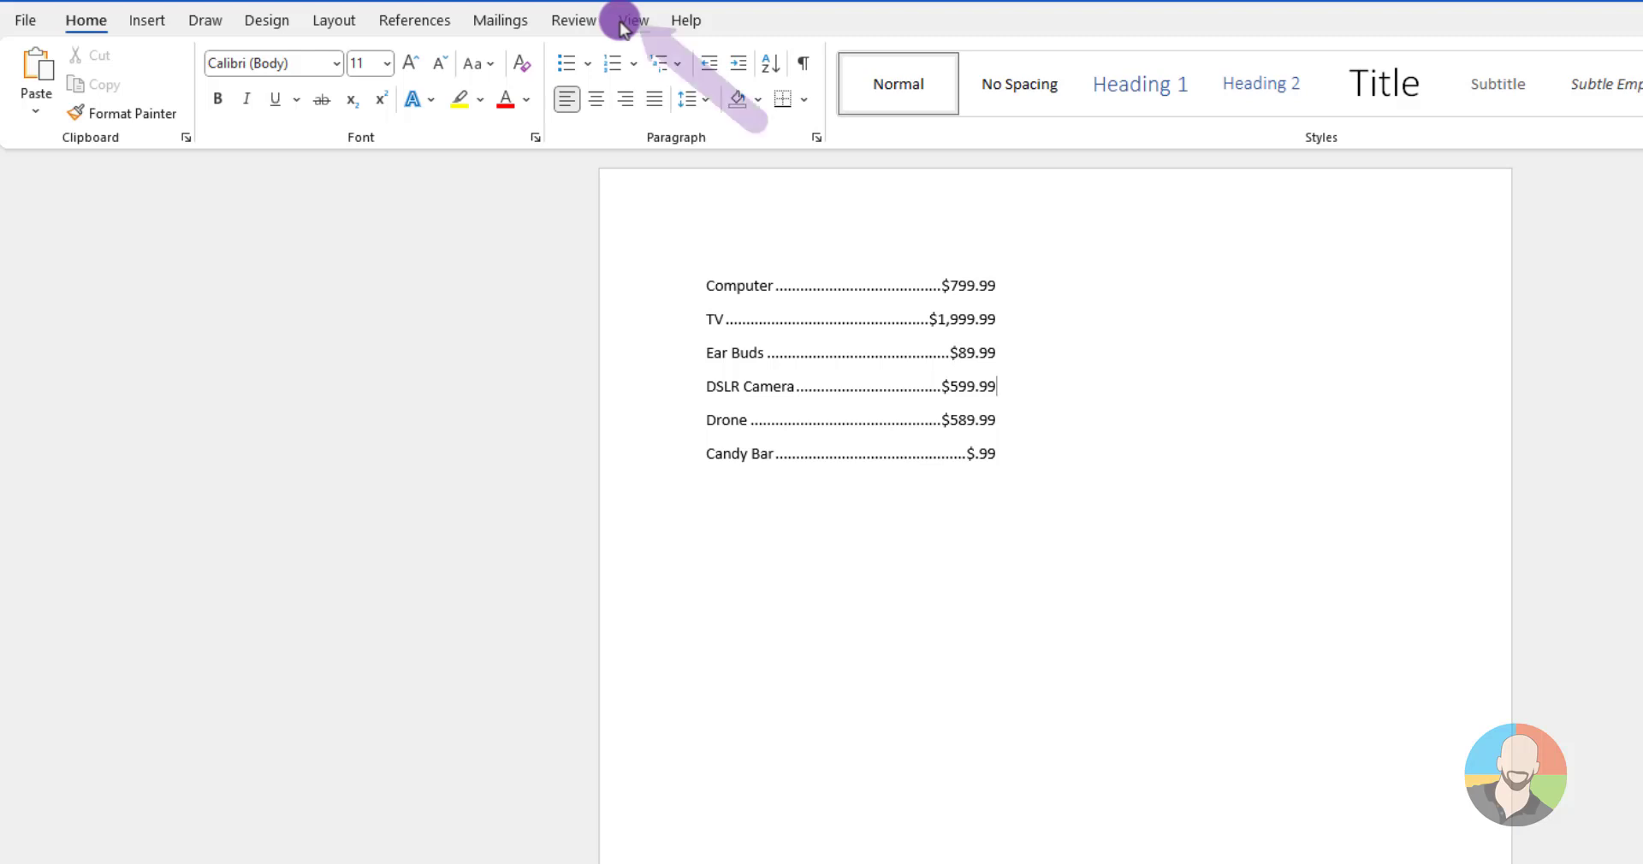
Open the View tab to turn on the ruler
click(635, 19)
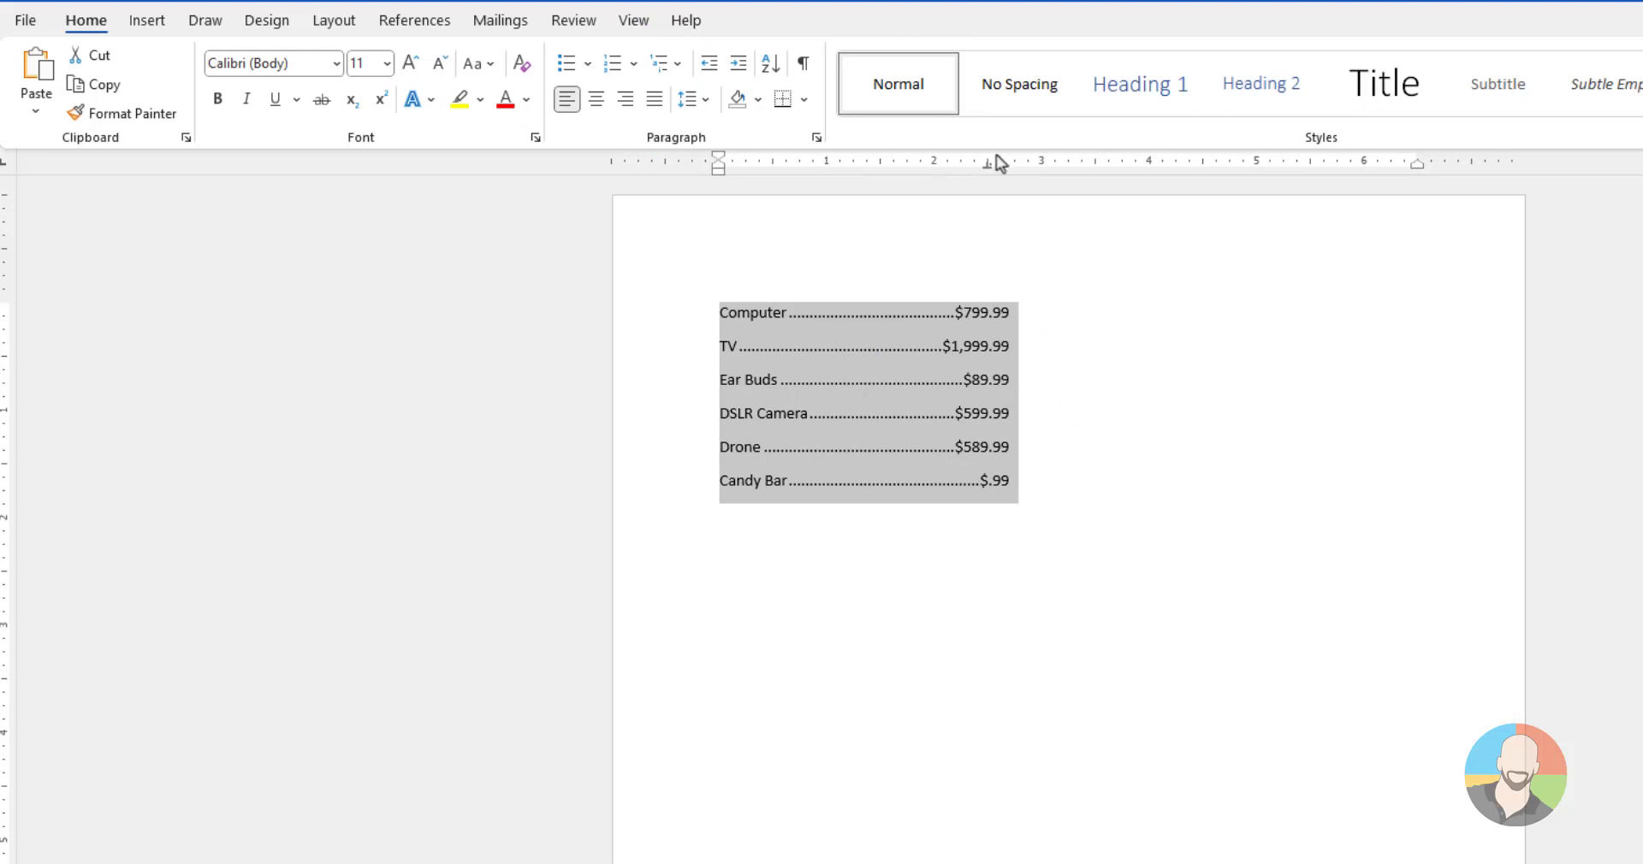
mouse_move(986, 176)
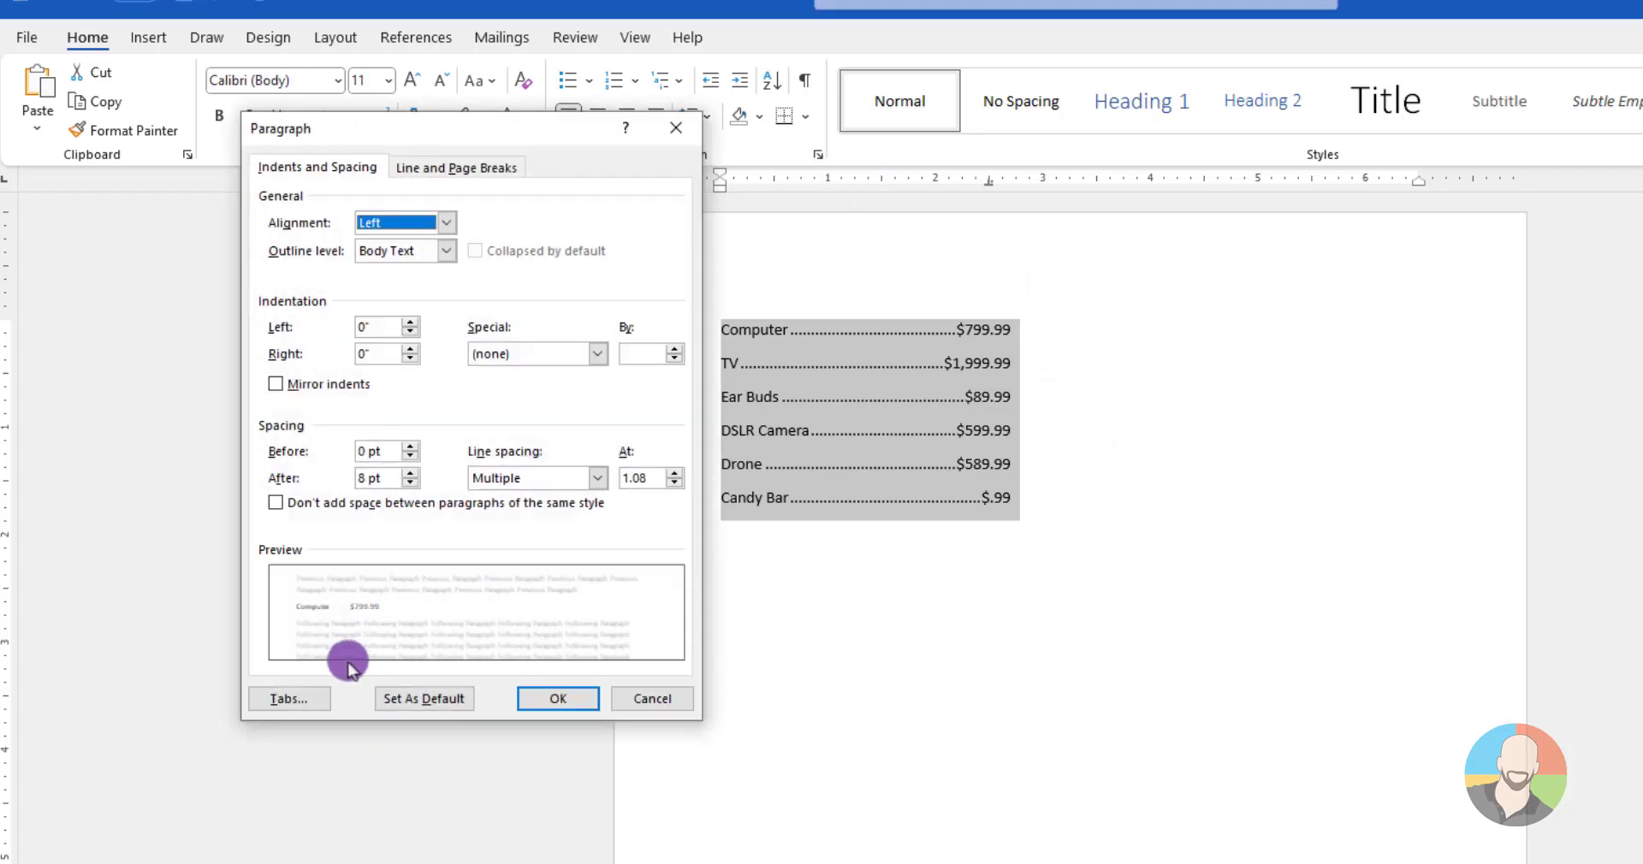
Clear the 2.5-inch tab stop and set a 3.7-inch decimal stop instead
click(289, 699)
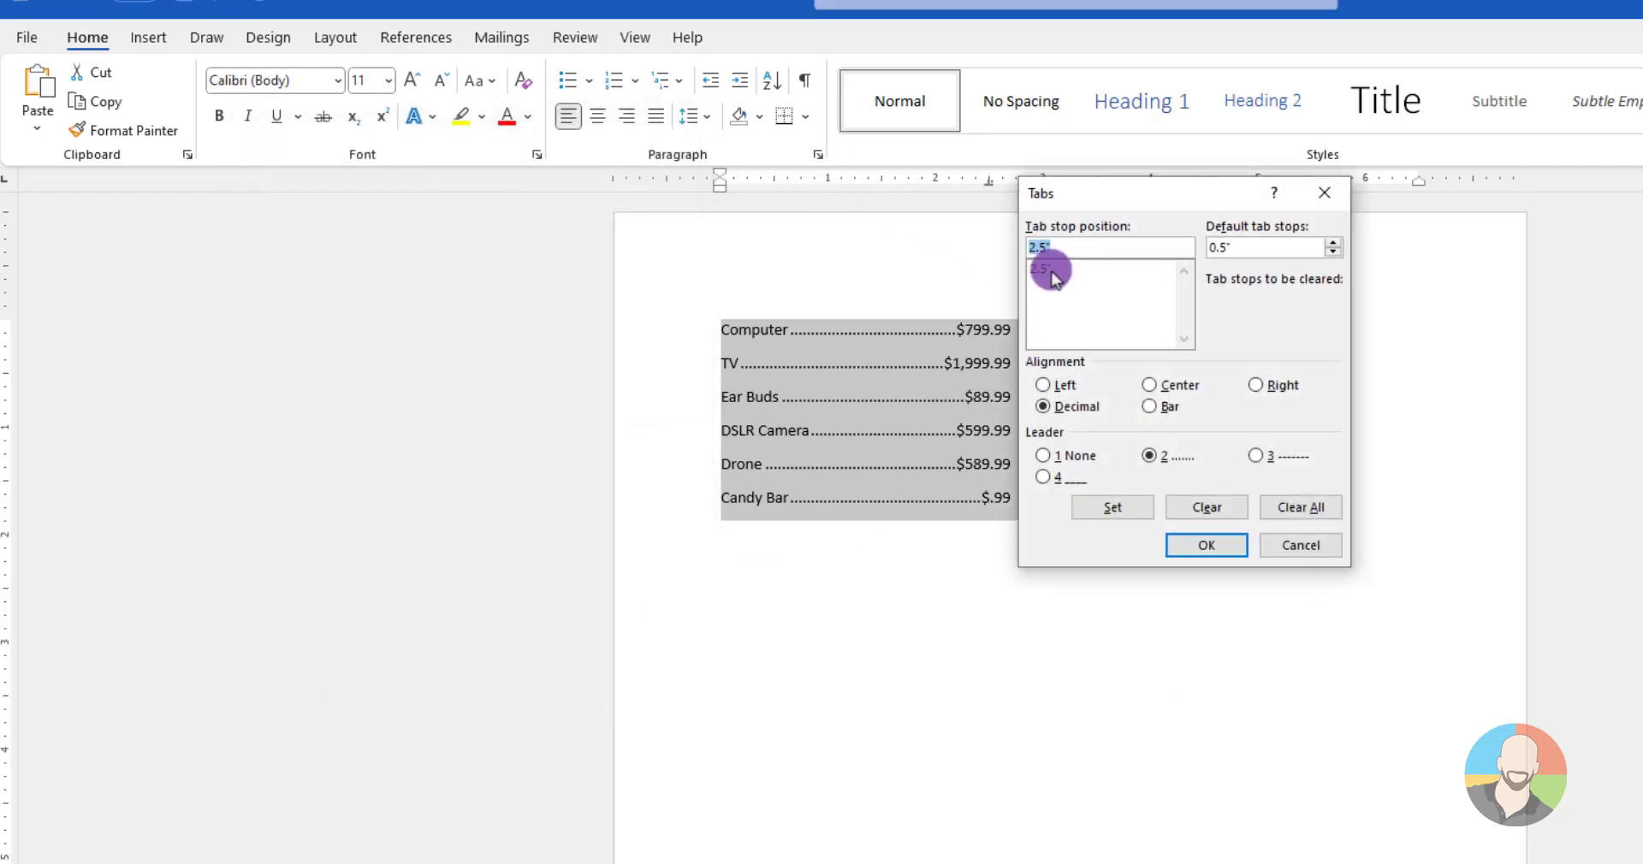
click(1207, 508)
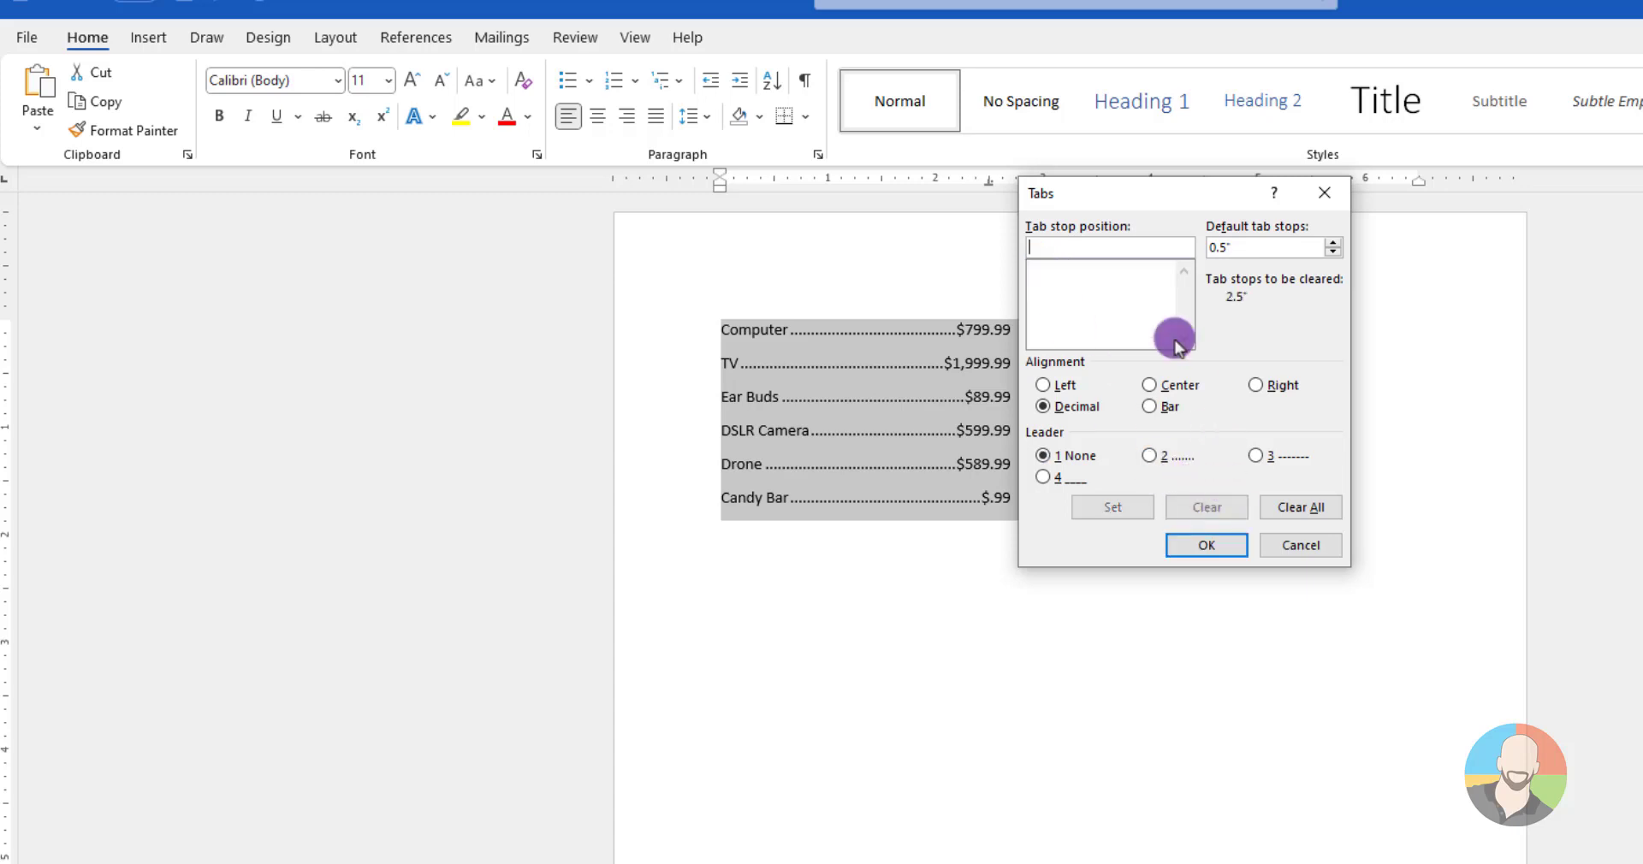
text(3.7)
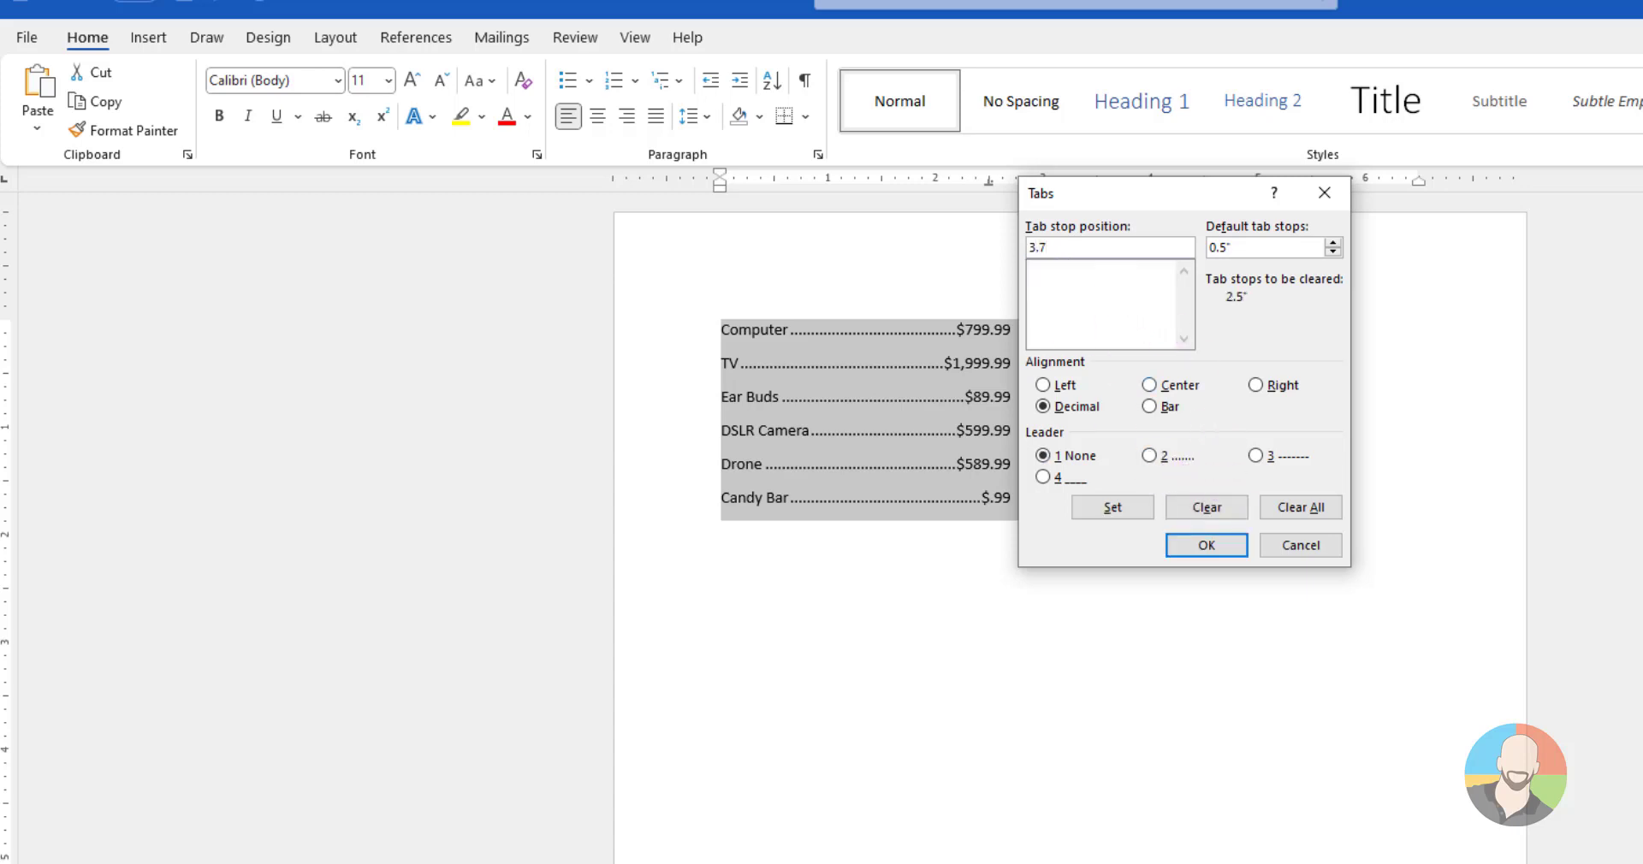
click(1205, 545)
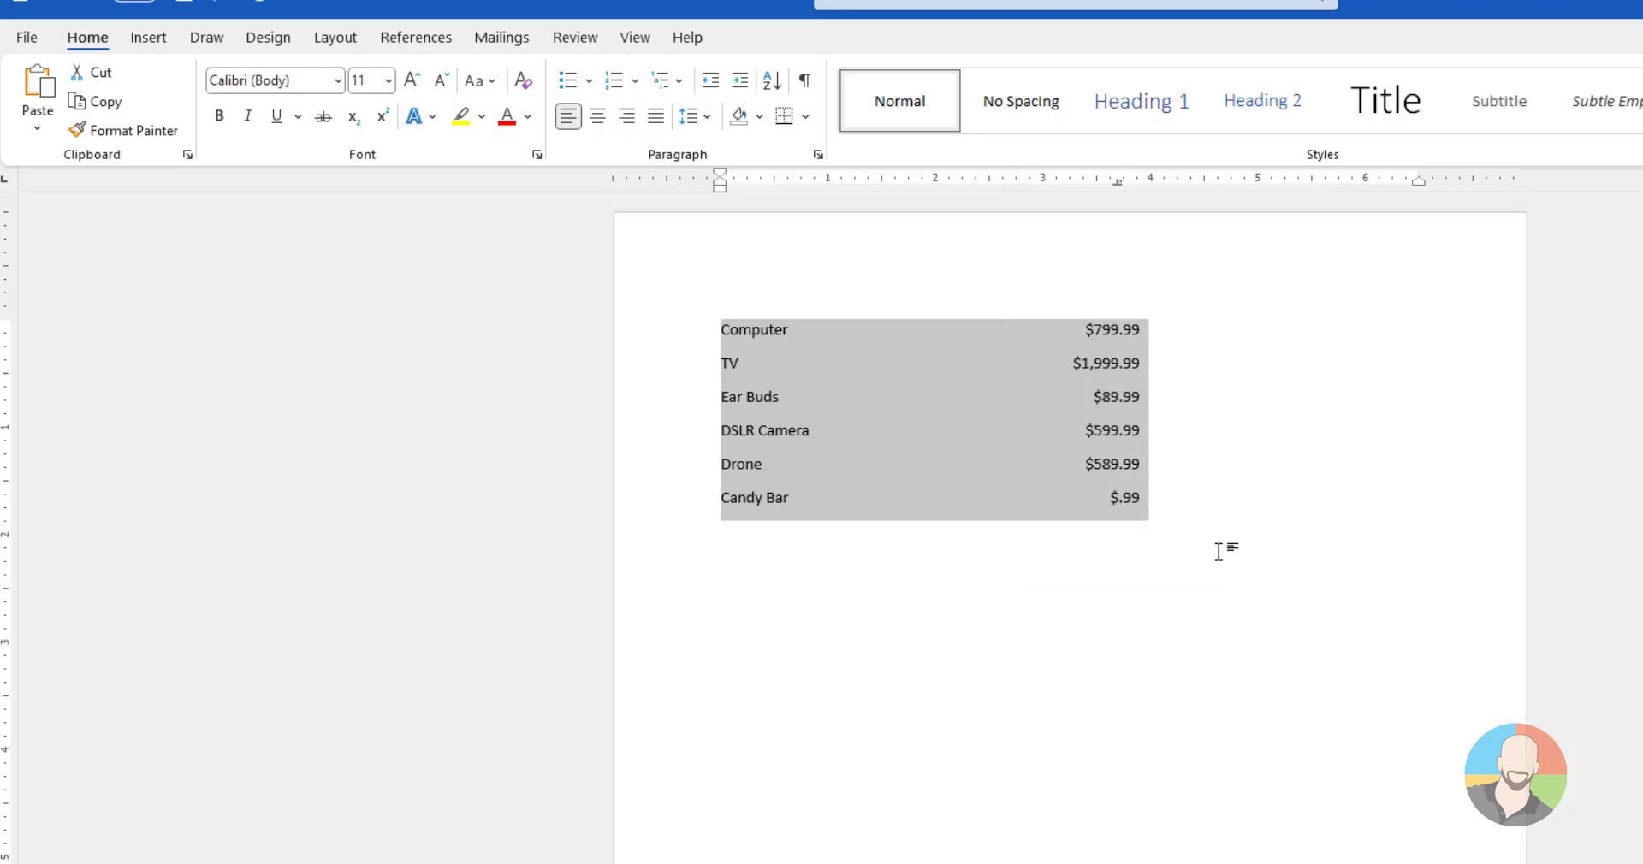